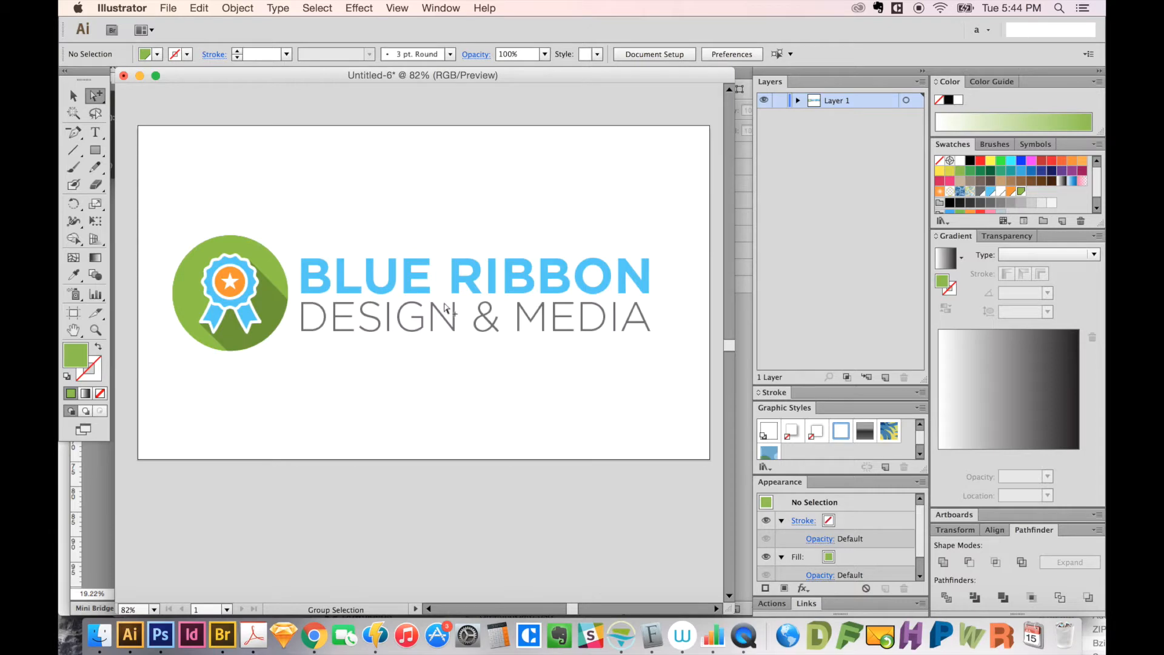
Step: Bring the Creative Corporate PSD flyer template to the front in Photoshop
click(160, 634)
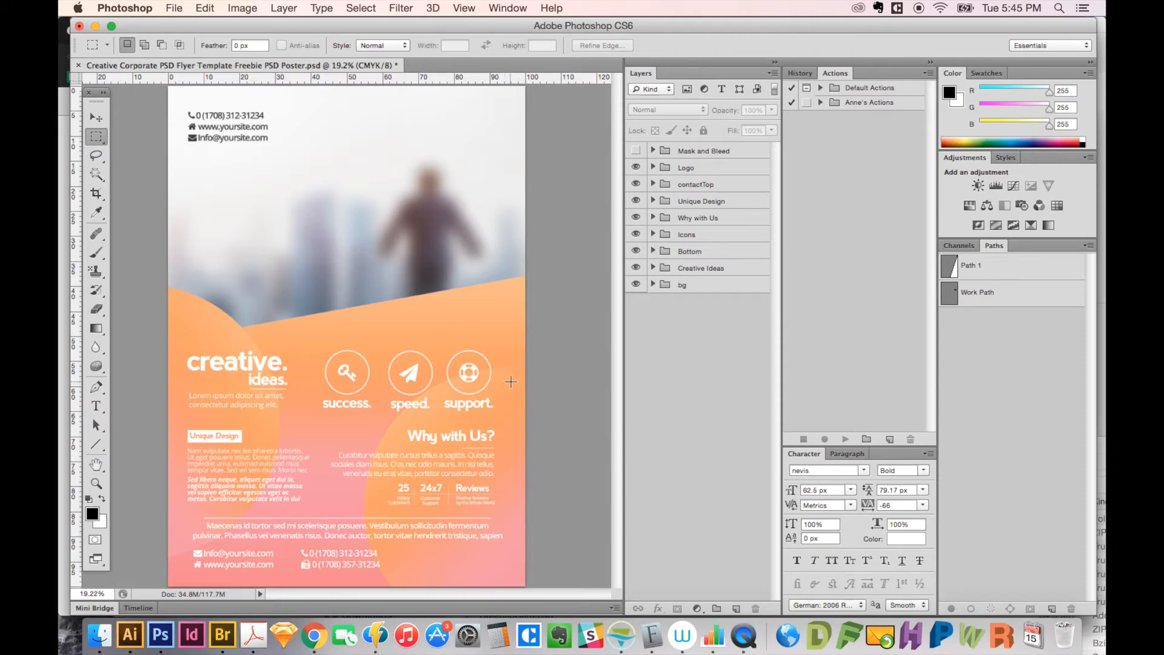
mouse_move(514, 354)
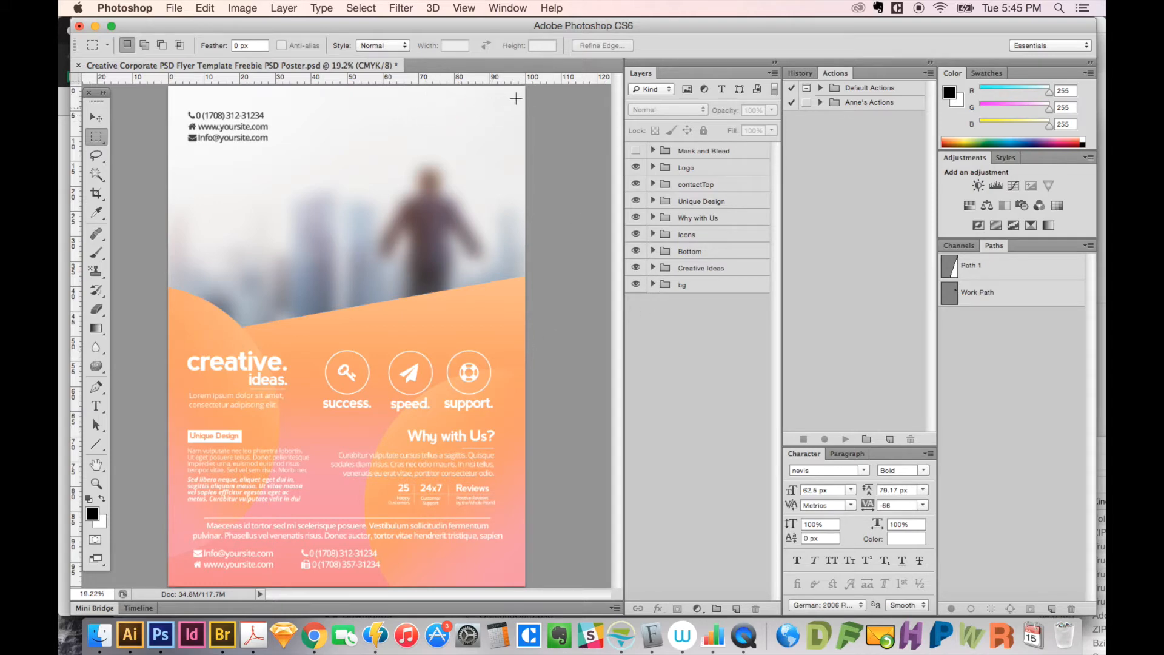
mouse_move(472, 555)
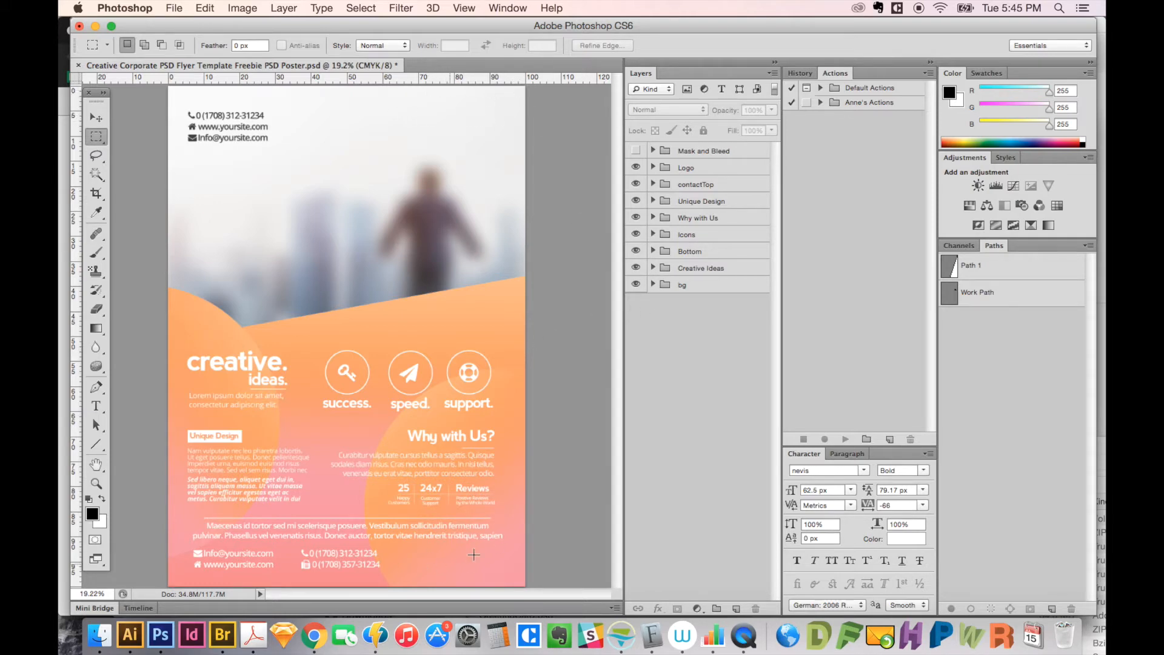
mouse_move(509, 231)
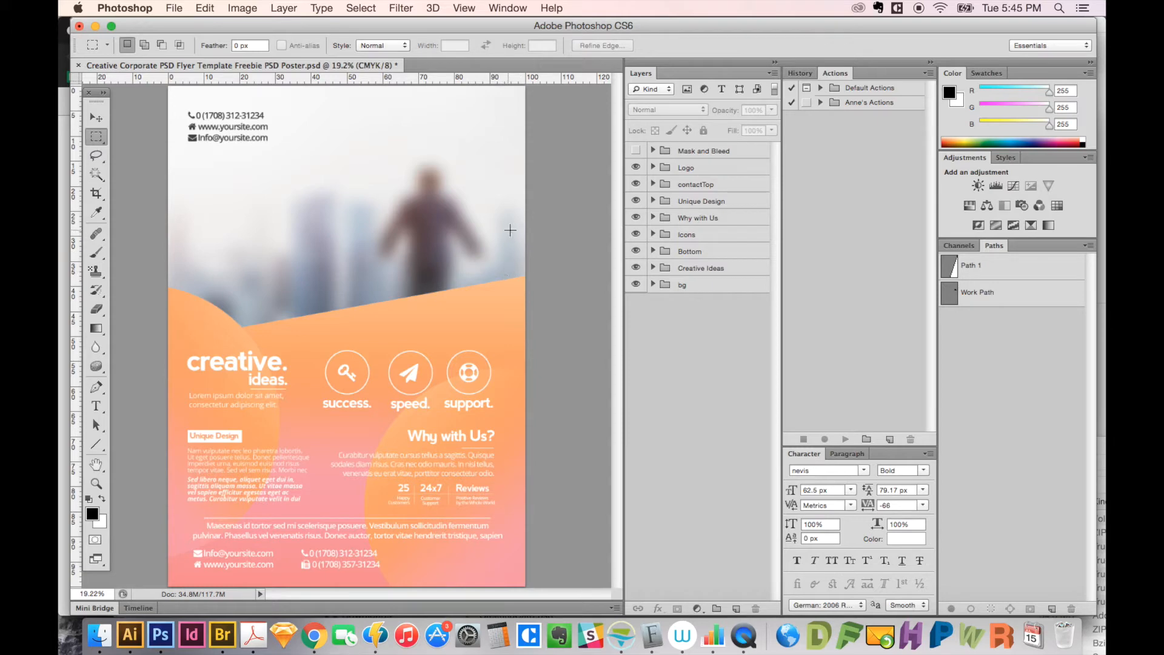
mouse_move(521, 100)
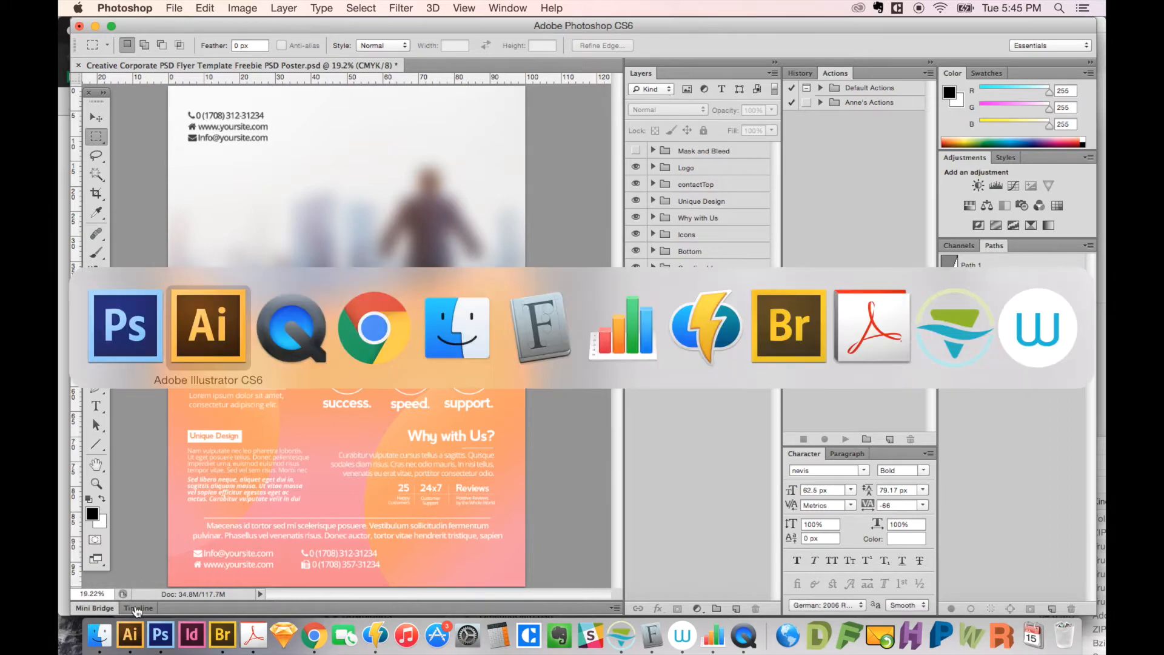
Step: Select all of the Blue Ribbon Design & Media logo artwork in Illustrator and copy it
click(208, 327)
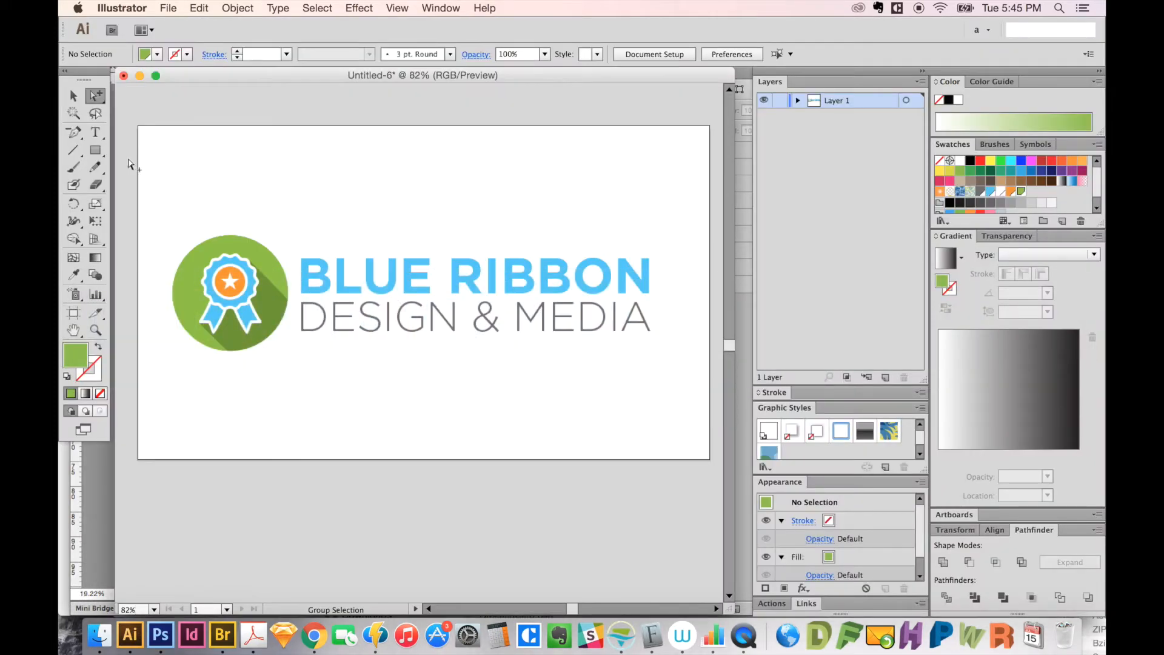
click(95, 150)
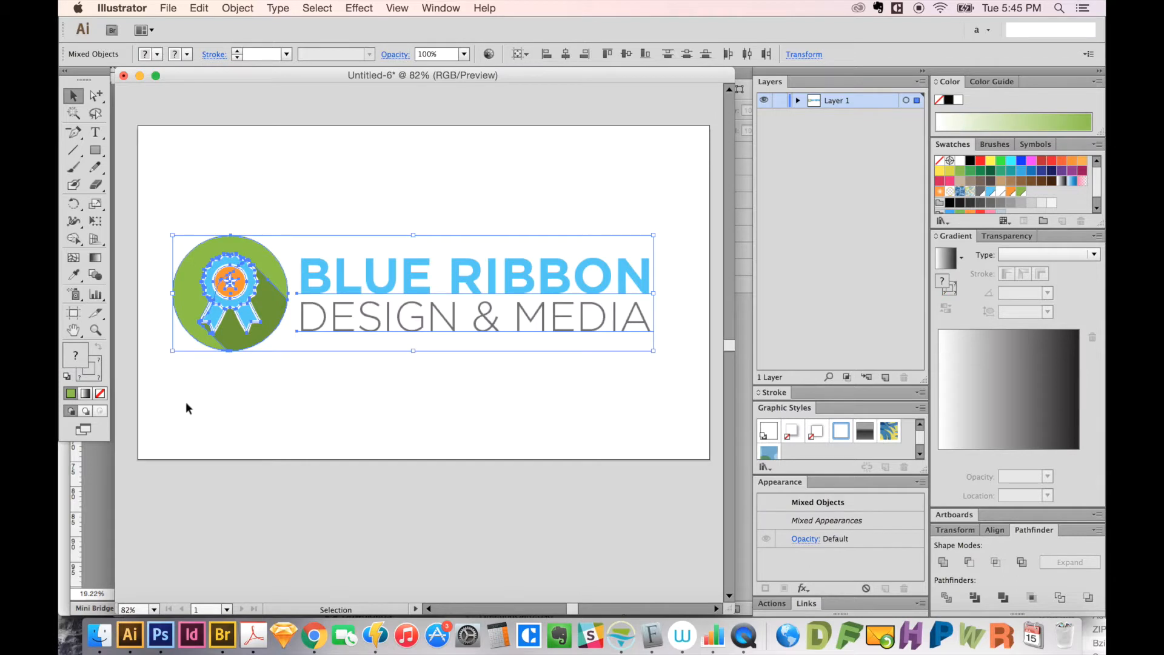
mouse_move(179, 413)
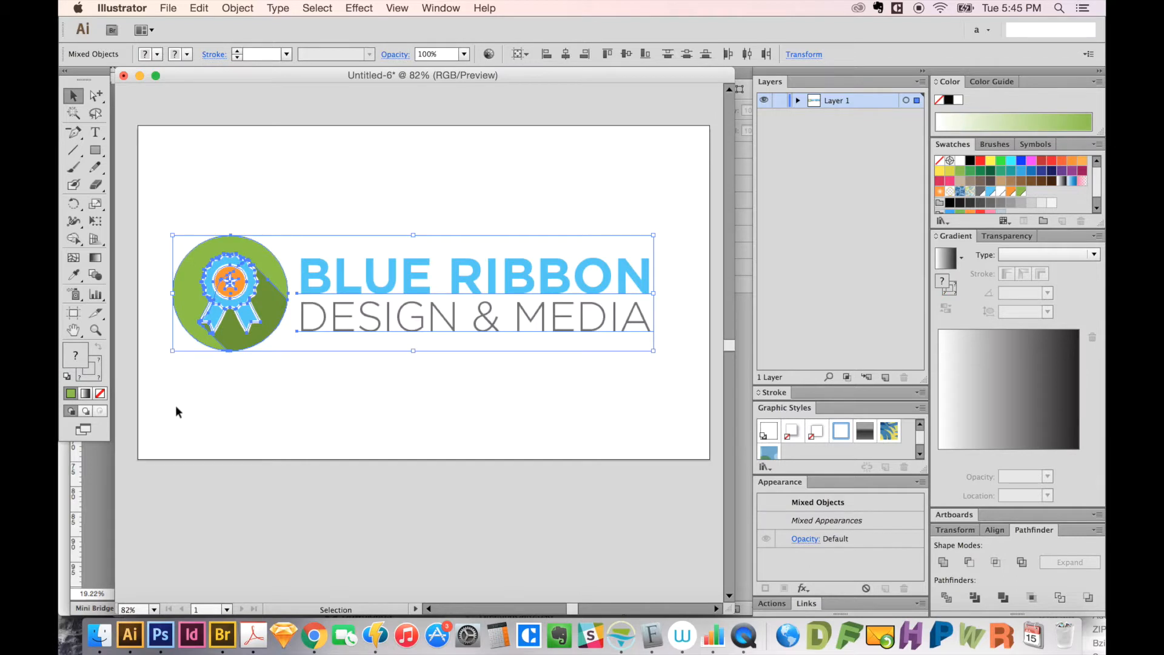
mouse_move(288, 405)
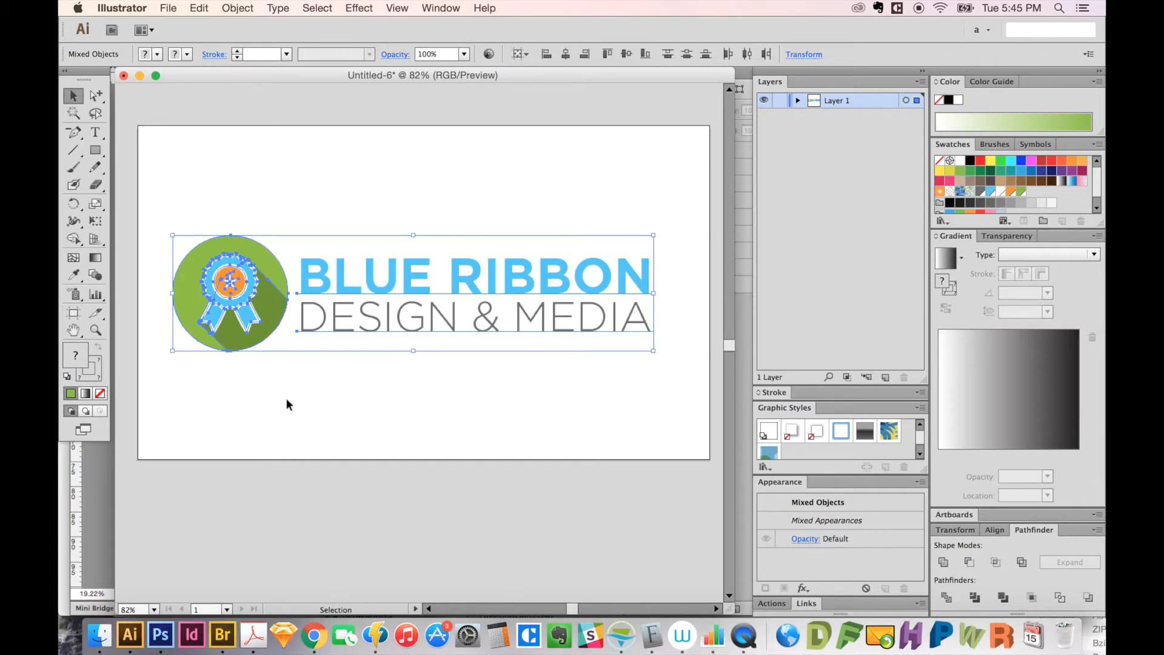
mouse_move(272, 401)
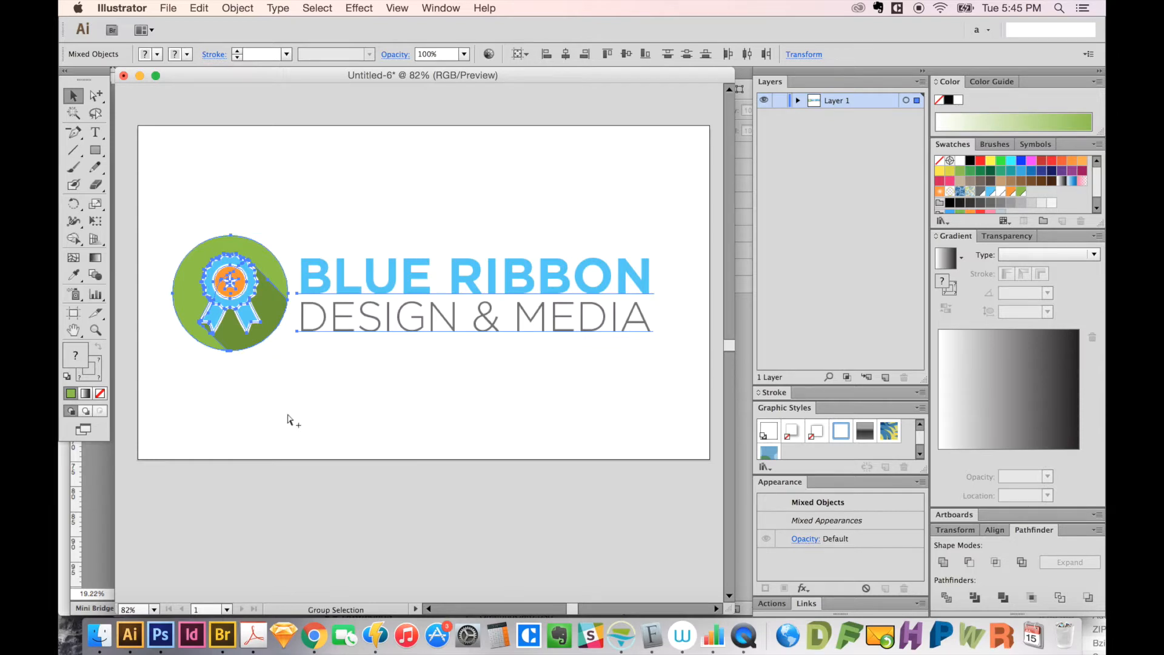
Step: Paste the copied logo into the flyer as a vector Smart Object
click(160, 635)
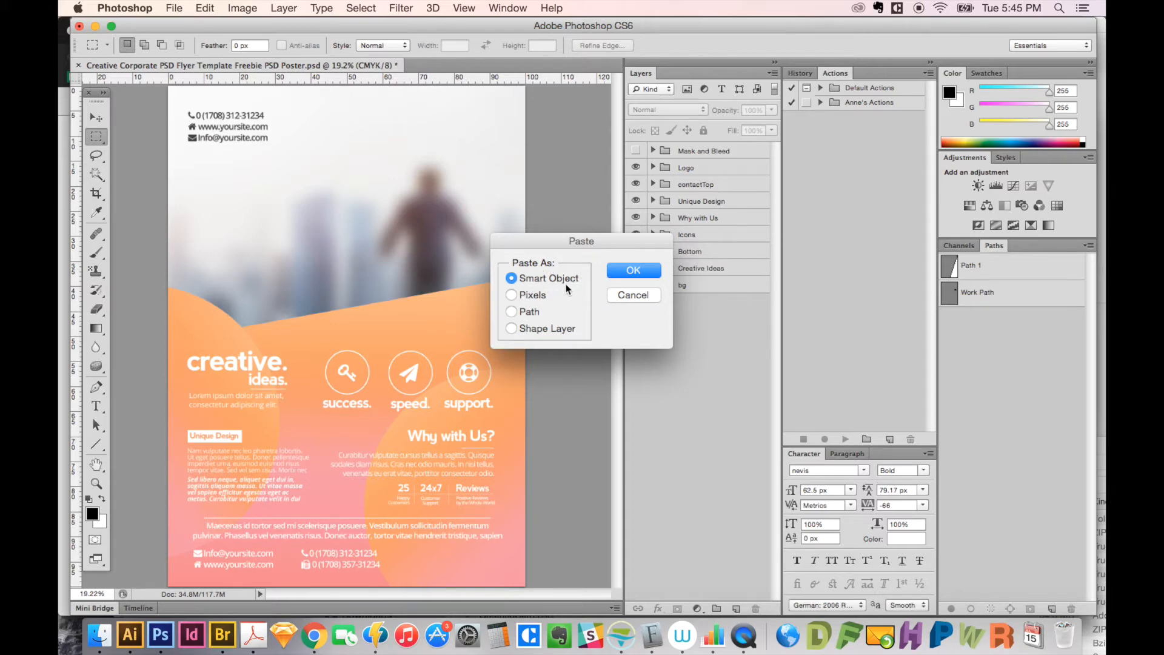
mouse_move(498, 284)
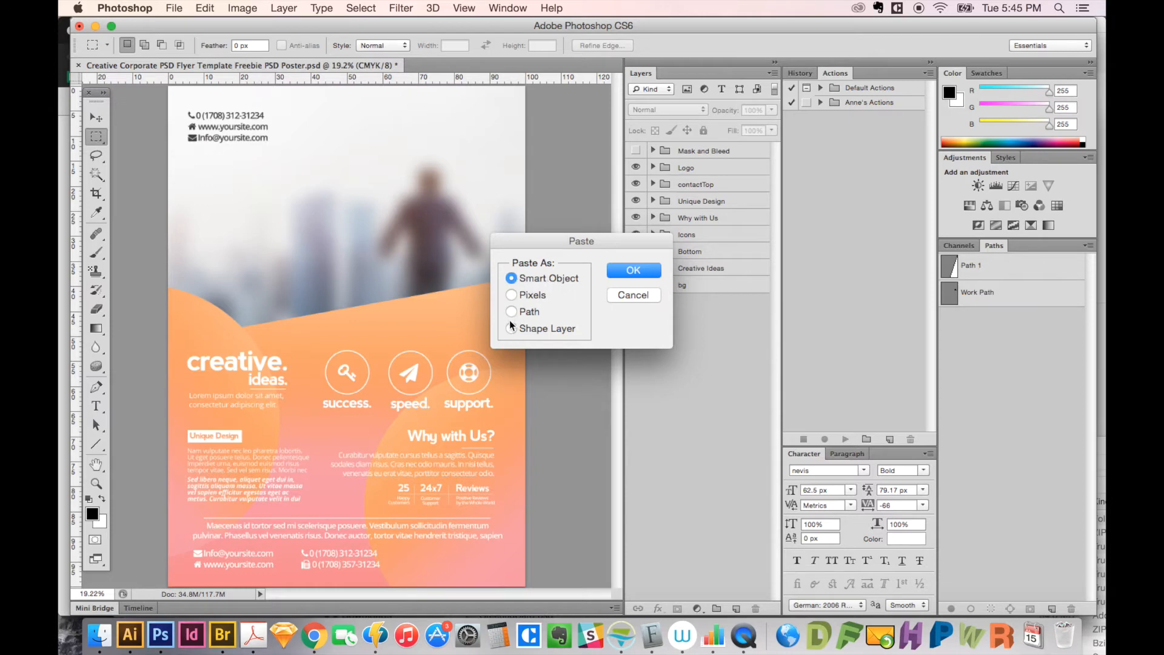
click(633, 269)
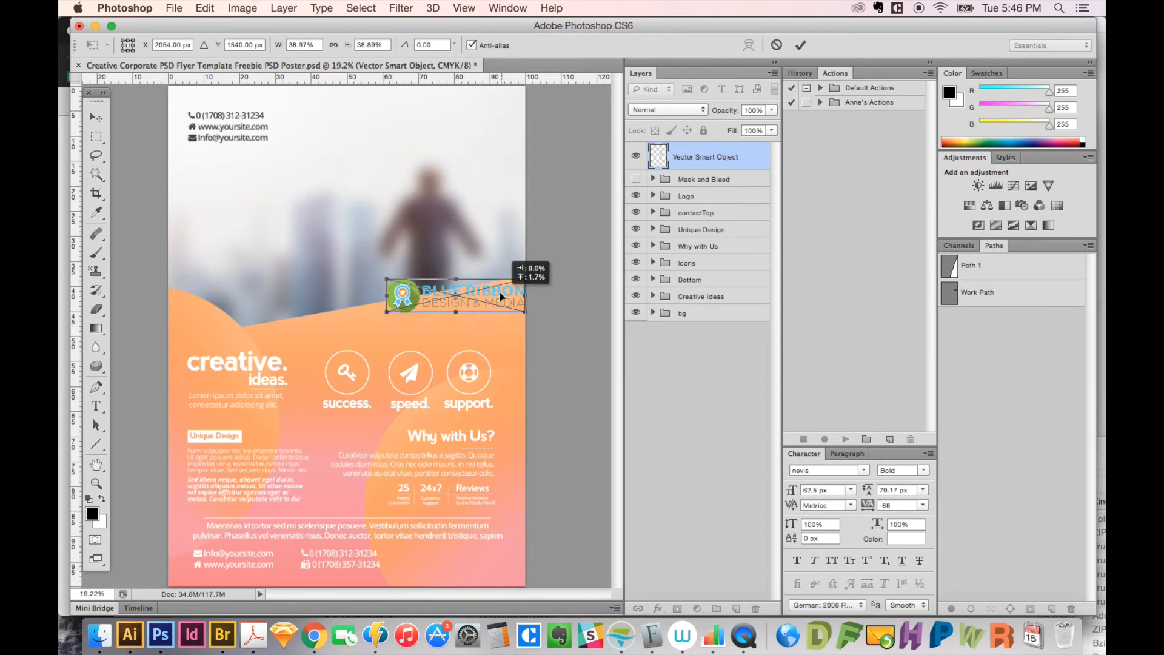
Step: Move the pasted logo into the flyer's top-right corner as the Blue Ribbon Logo layer
drag(455, 294, 440, 126)
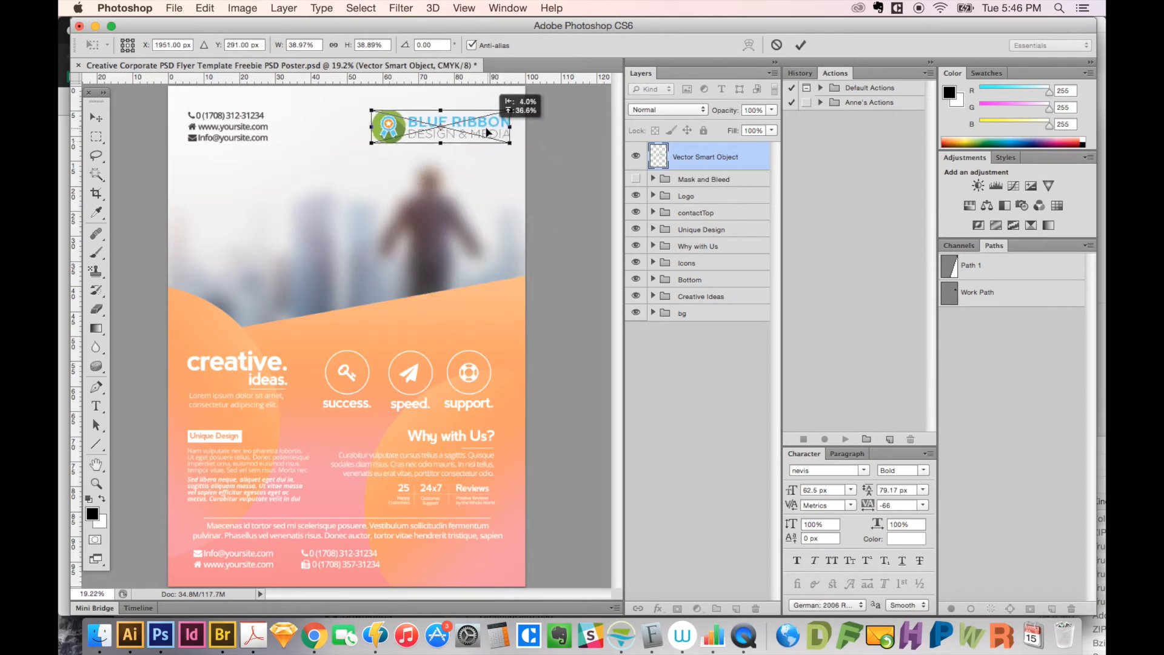
drag(445, 126, 438, 130)
text(Blue Ribbon Logo)
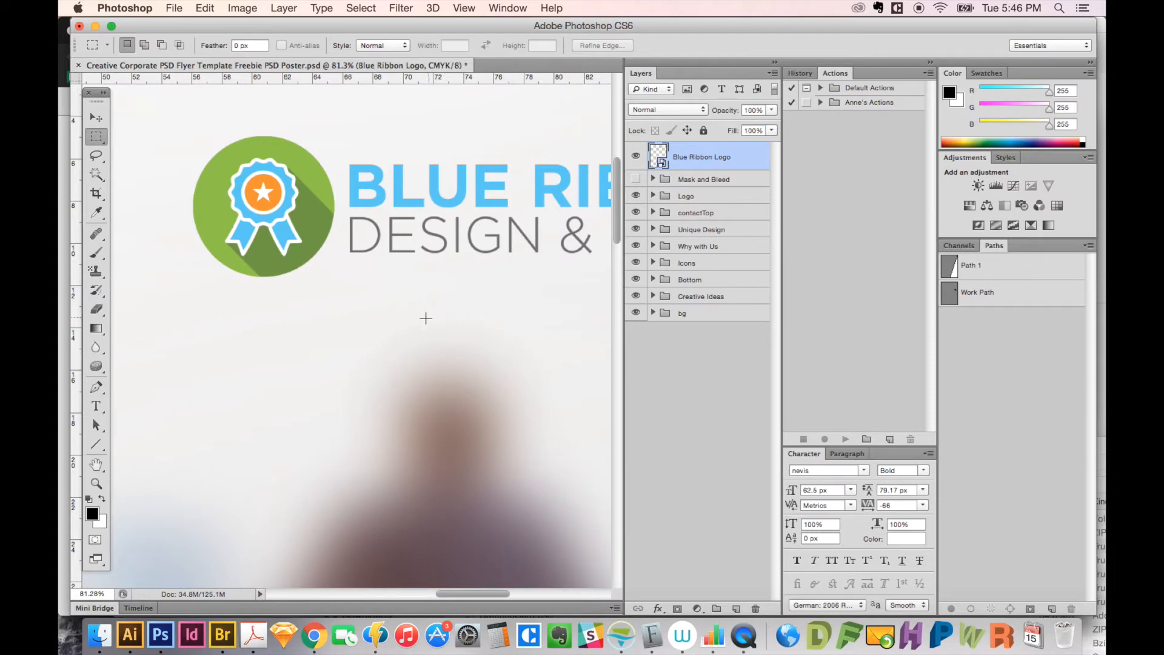
mouse_move(422, 276)
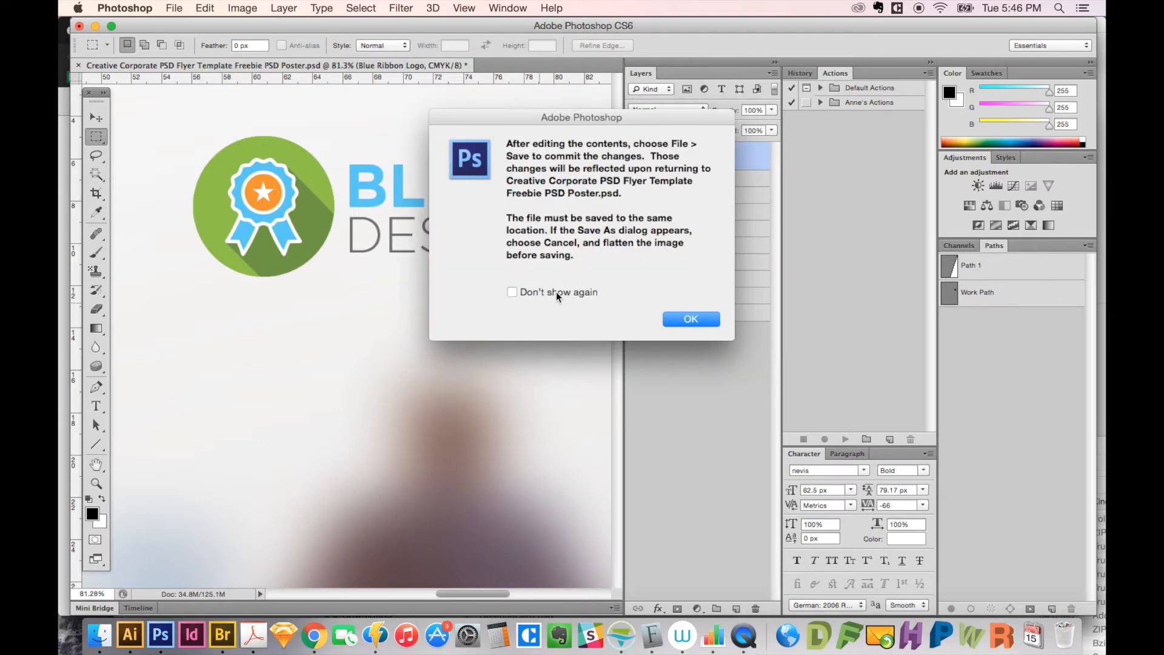
Step: Tick Don't show again on the smart-object save reminder and continue into editing
click(512, 291)
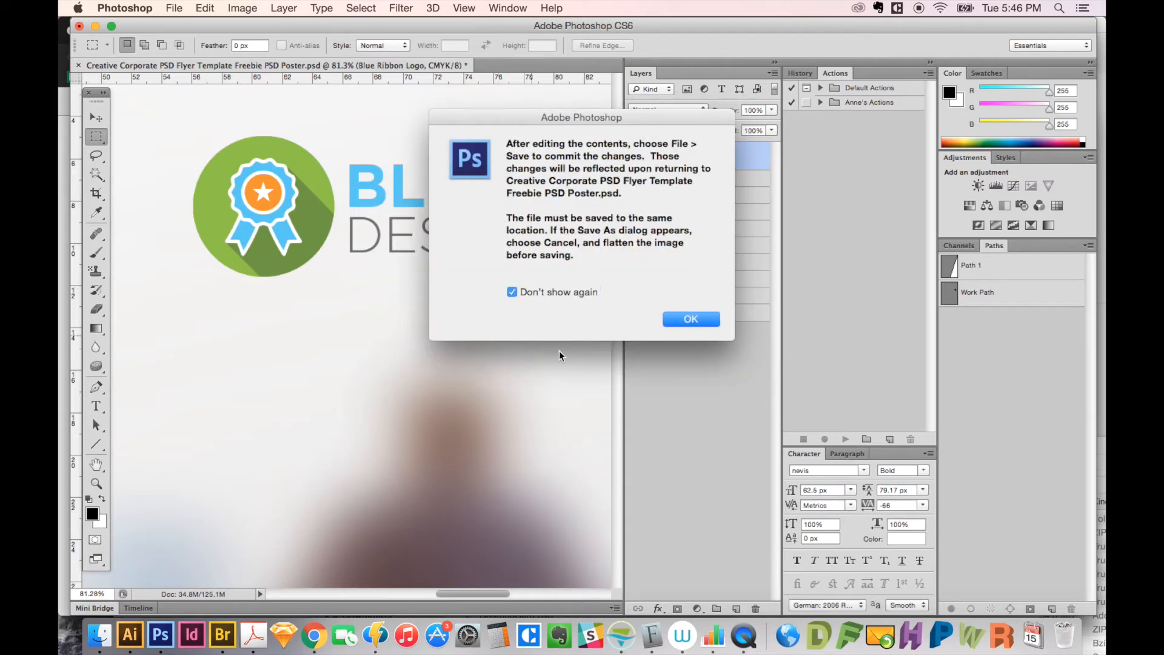
click(691, 319)
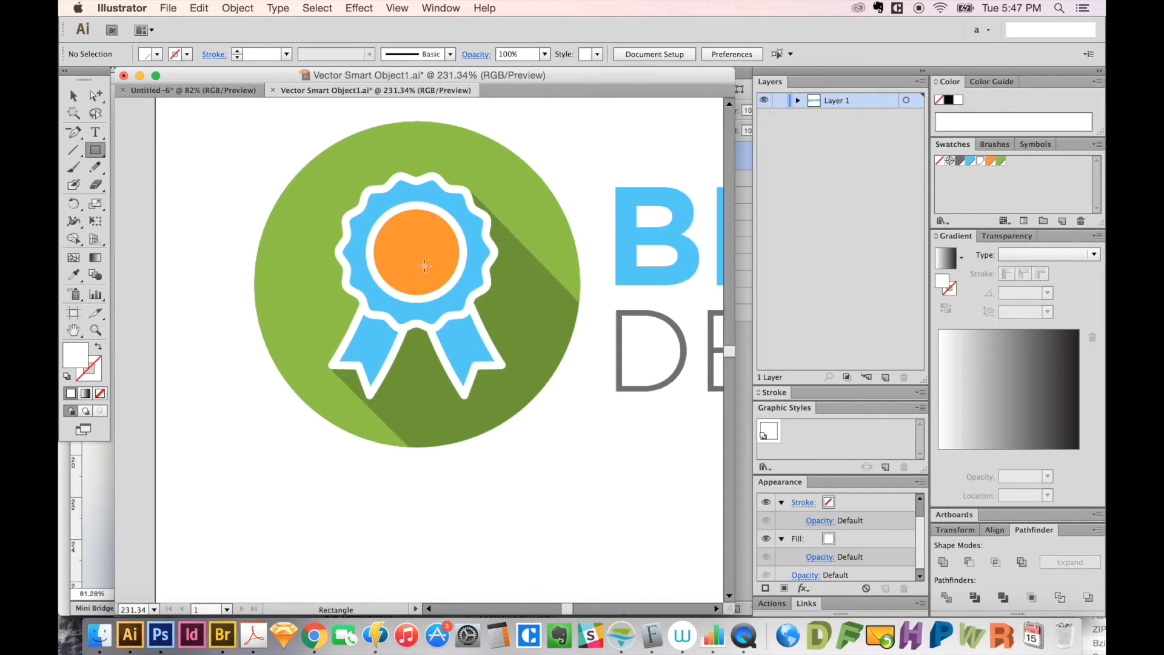
Step: Draw a square in the badge centre to replace the star with a 45° diamond, then save
click(419, 249)
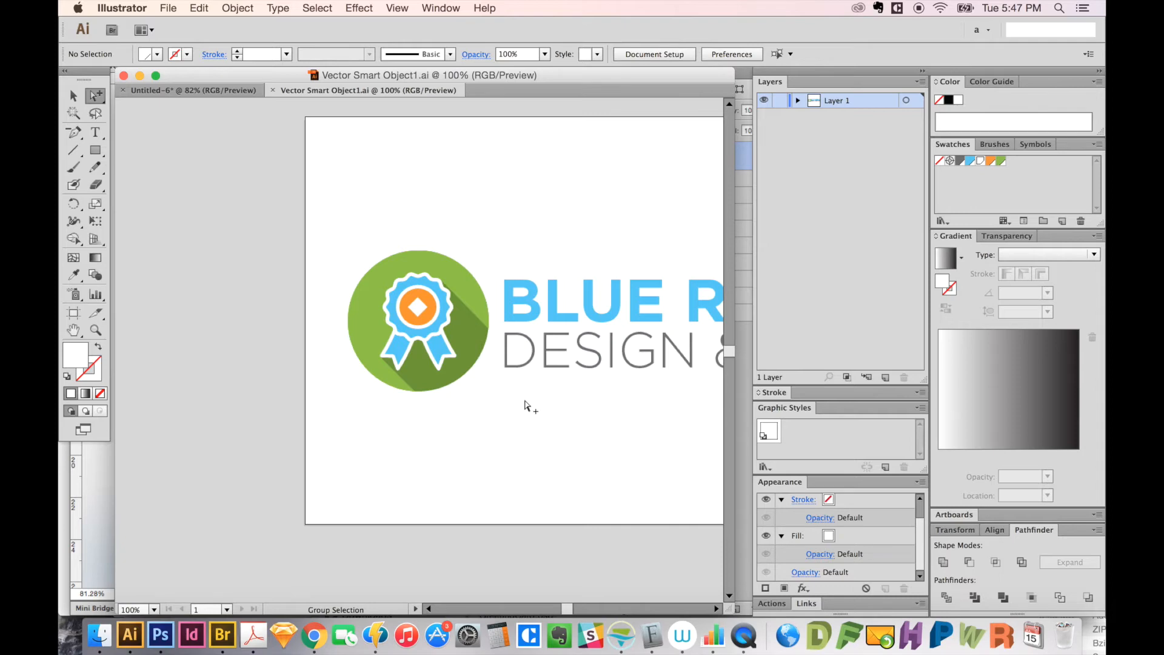
click(176, 90)
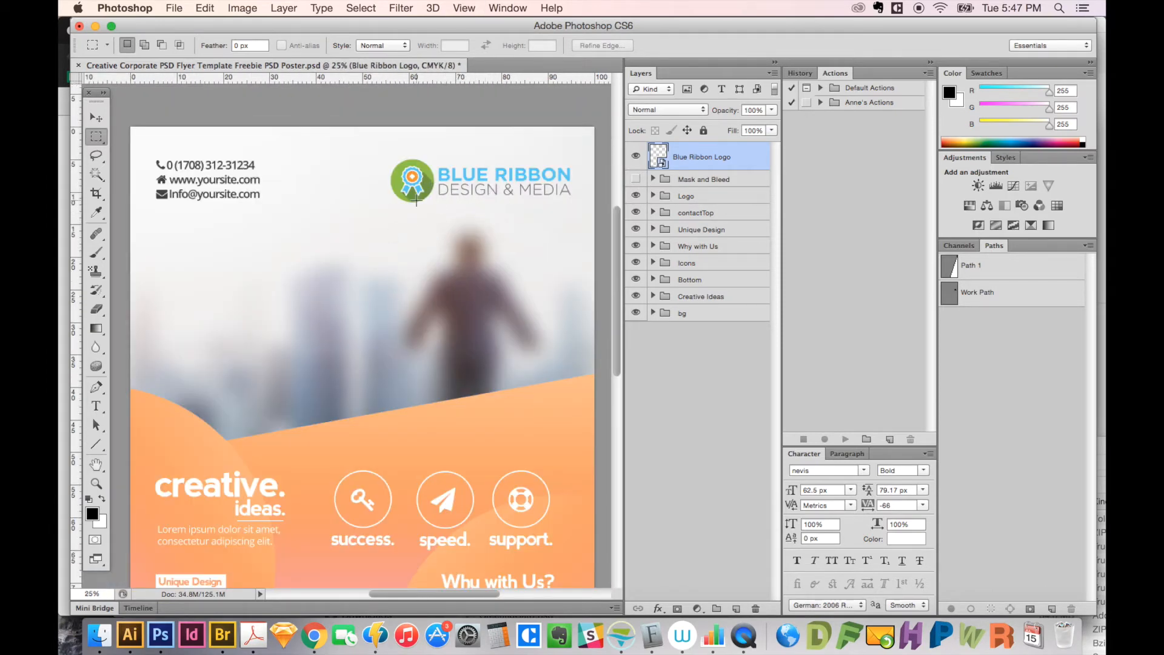
mouse_move(590, 218)
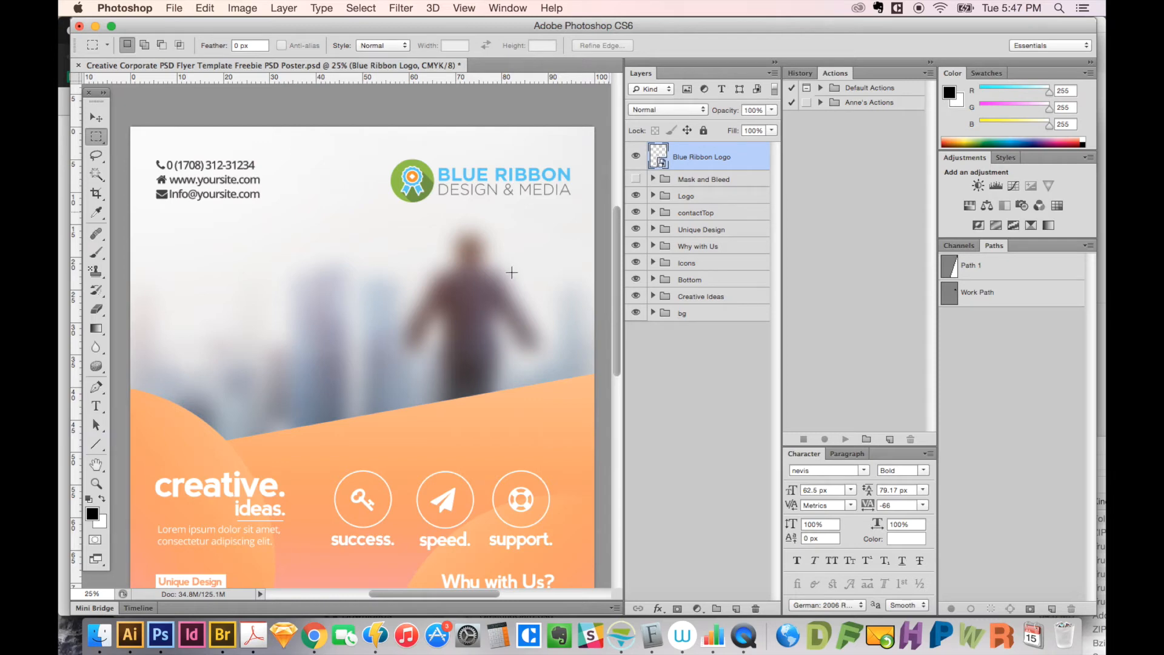
mouse_move(458, 501)
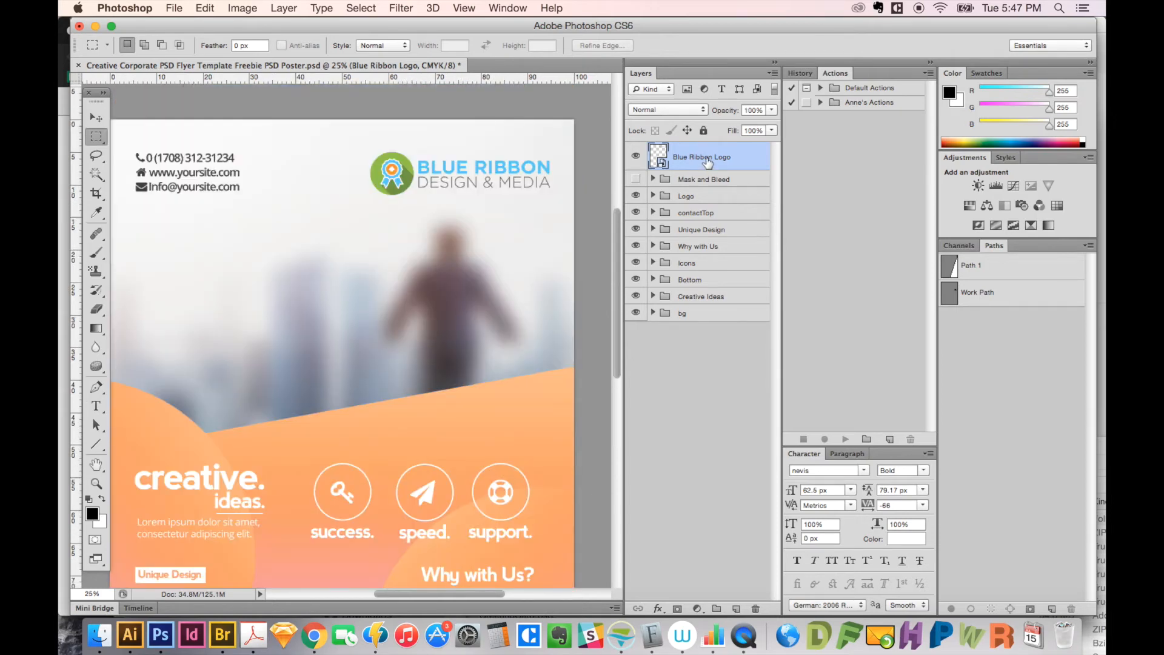
Step: Duplicate the Blue Ribbon Logo layer and move the copy down to the flyer's footer
drag(702, 156, 702, 174)
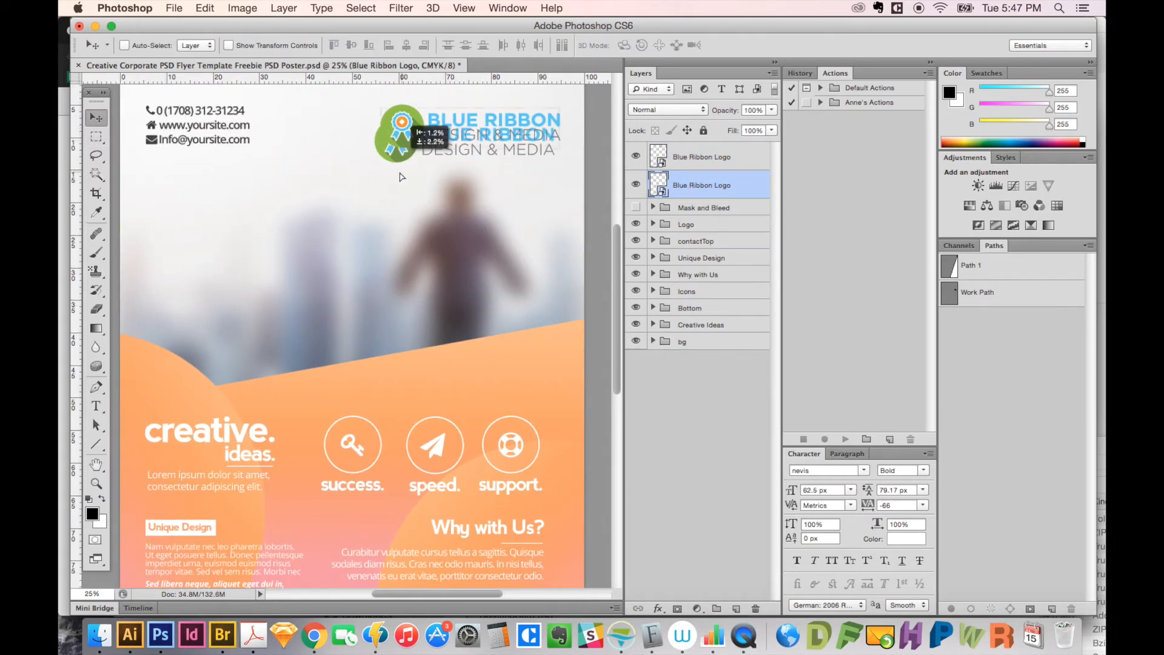
scroll(down, 3)
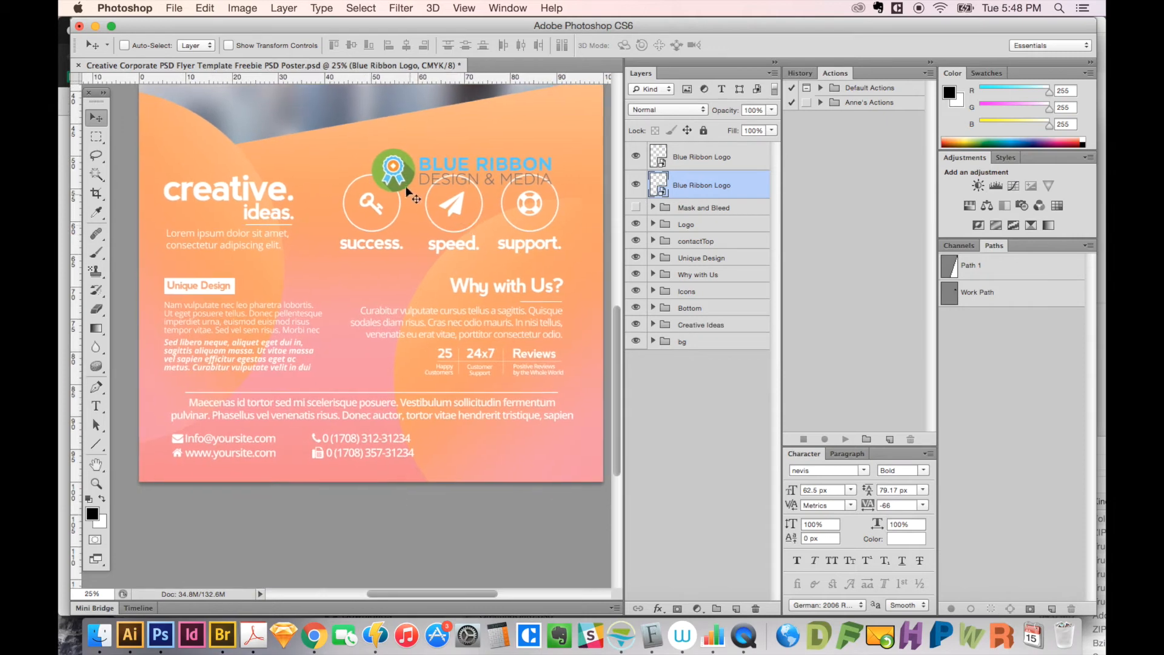
drag(393, 168, 430, 445)
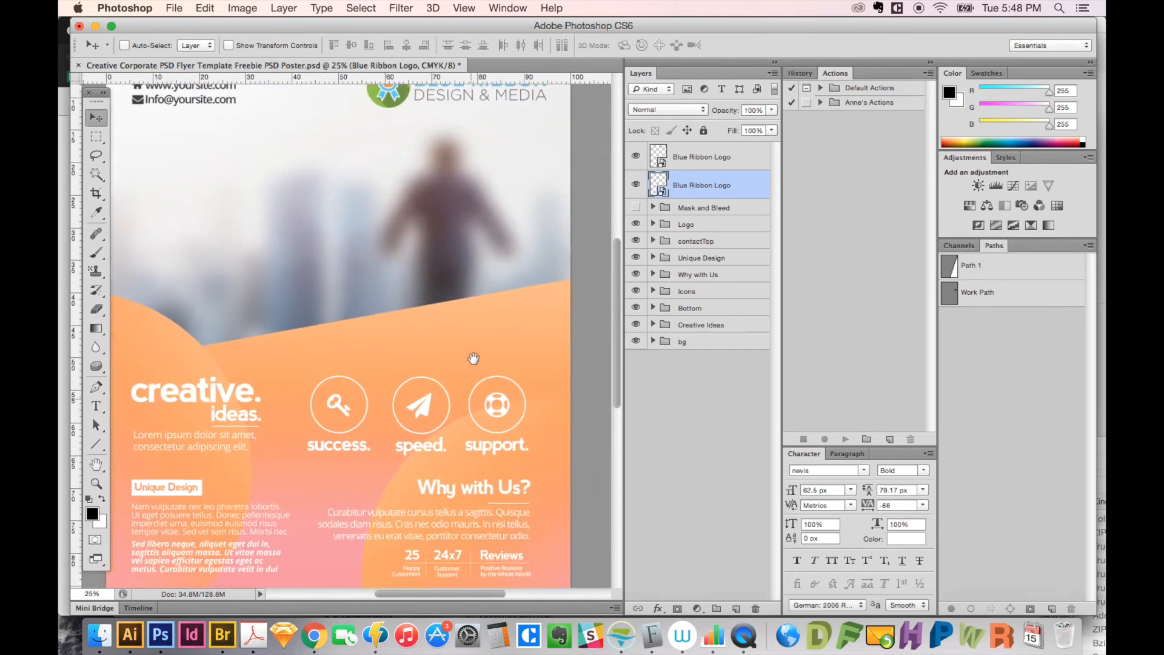
scroll(down, 3)
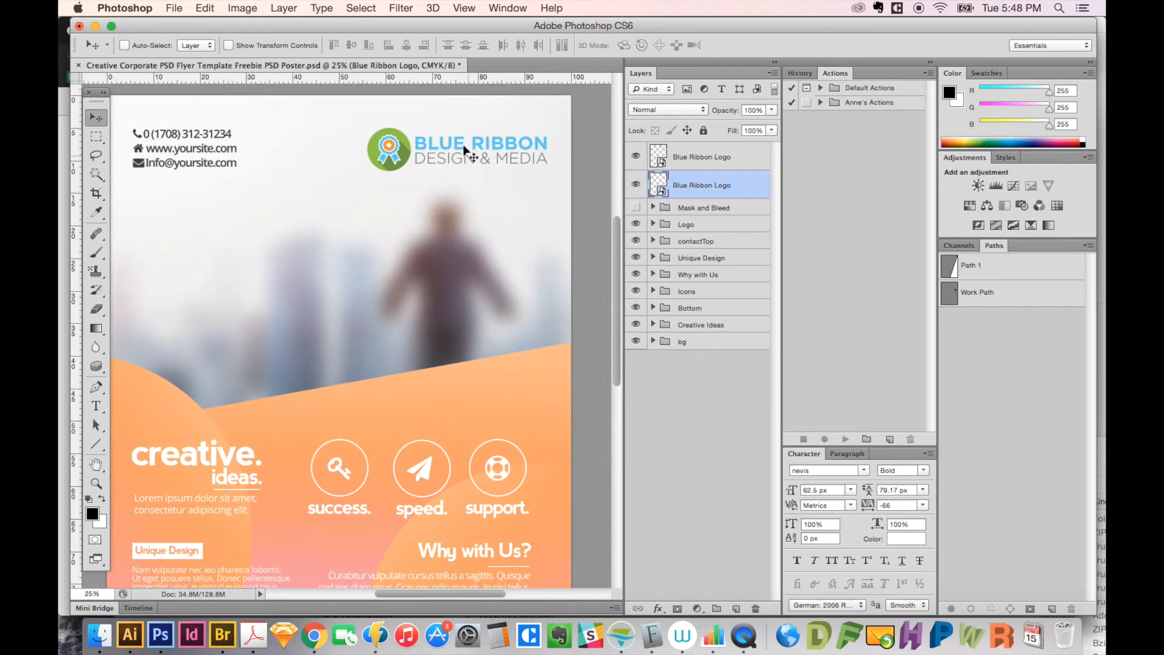
scroll(down, 3)
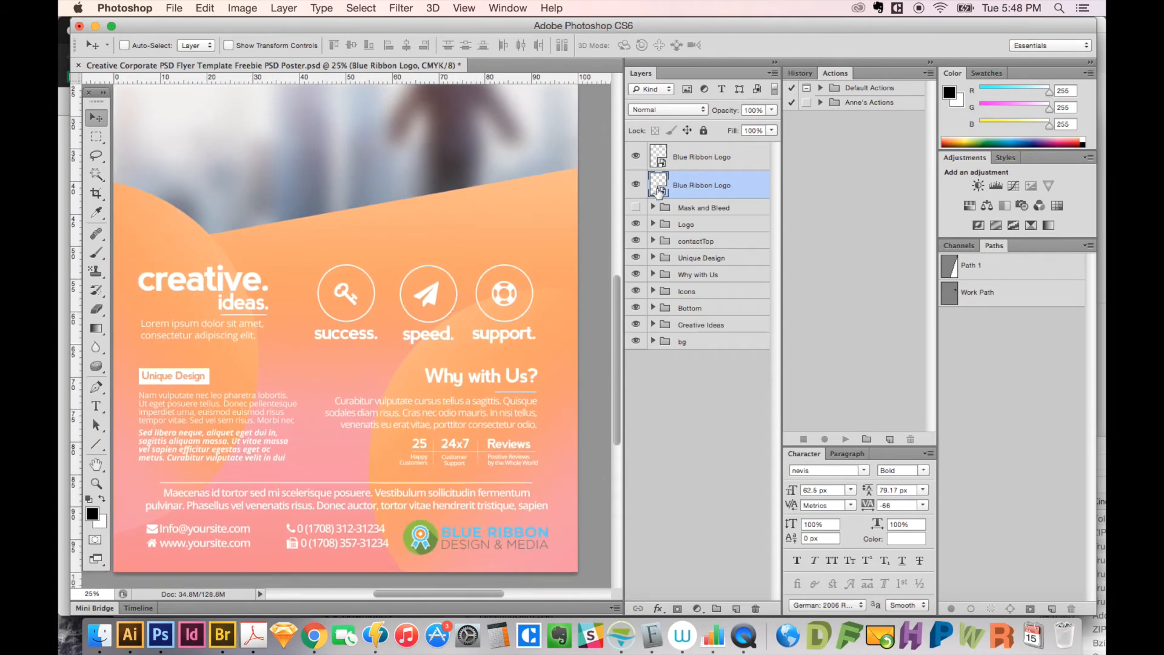
Step: Return to Illustrator and show the Untitled-6 document with the full-colour logo
click(131, 636)
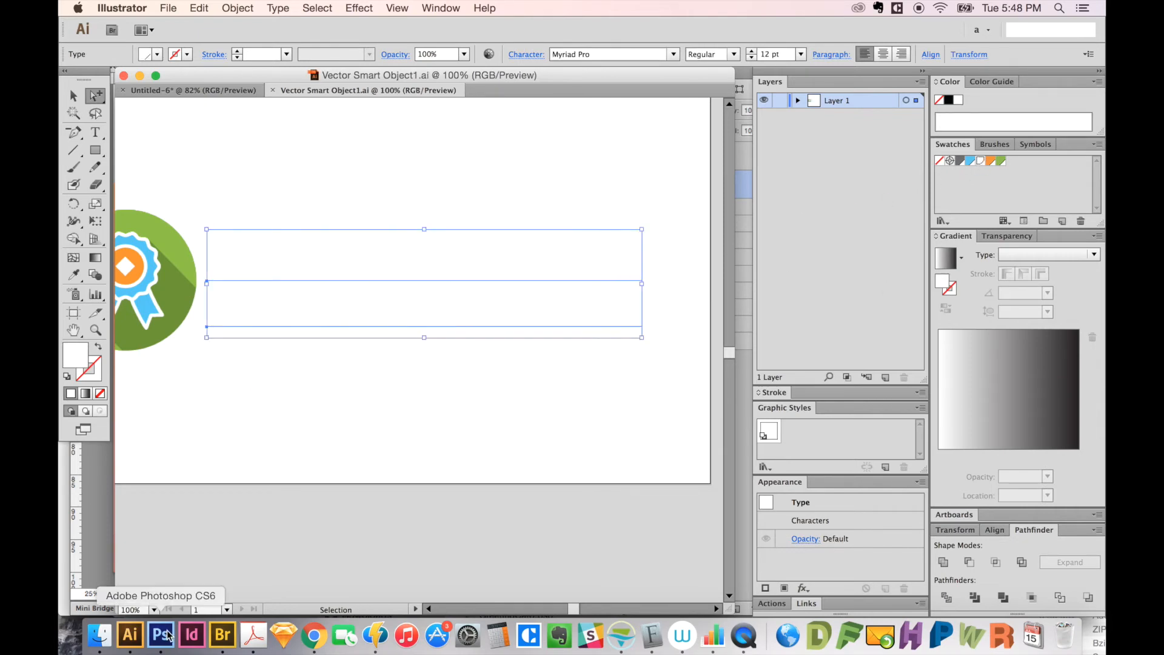
click(176, 90)
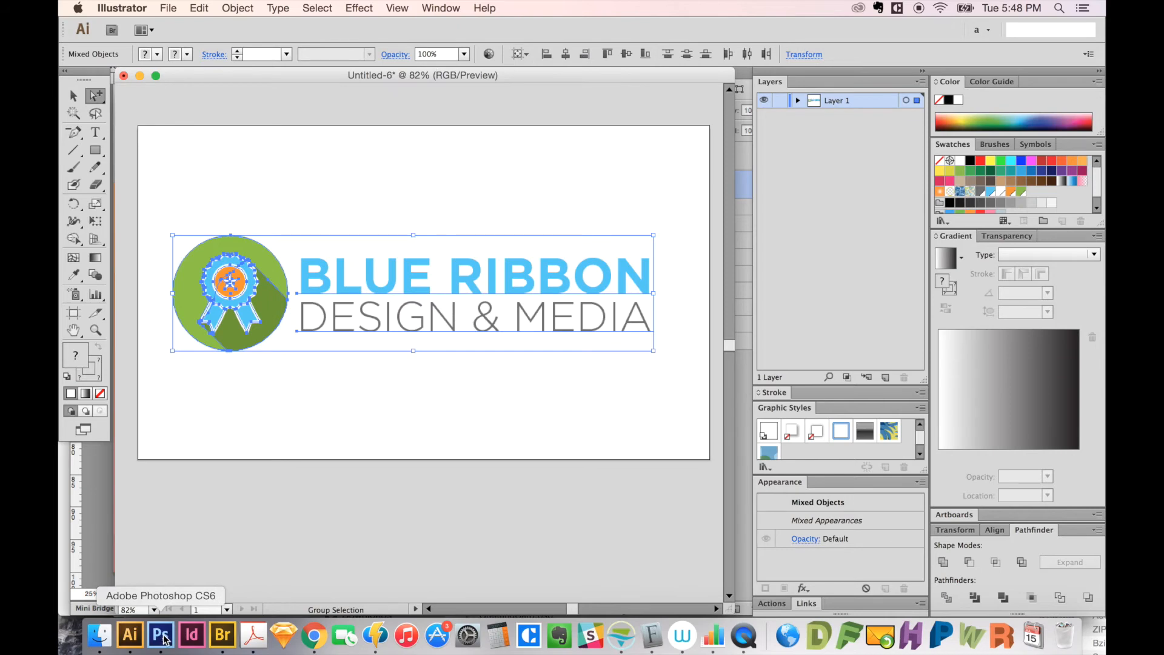
Step: Back in the flyer, delete the bottom Blue Ribbon Logo layer, leaving only the top one
click(160, 635)
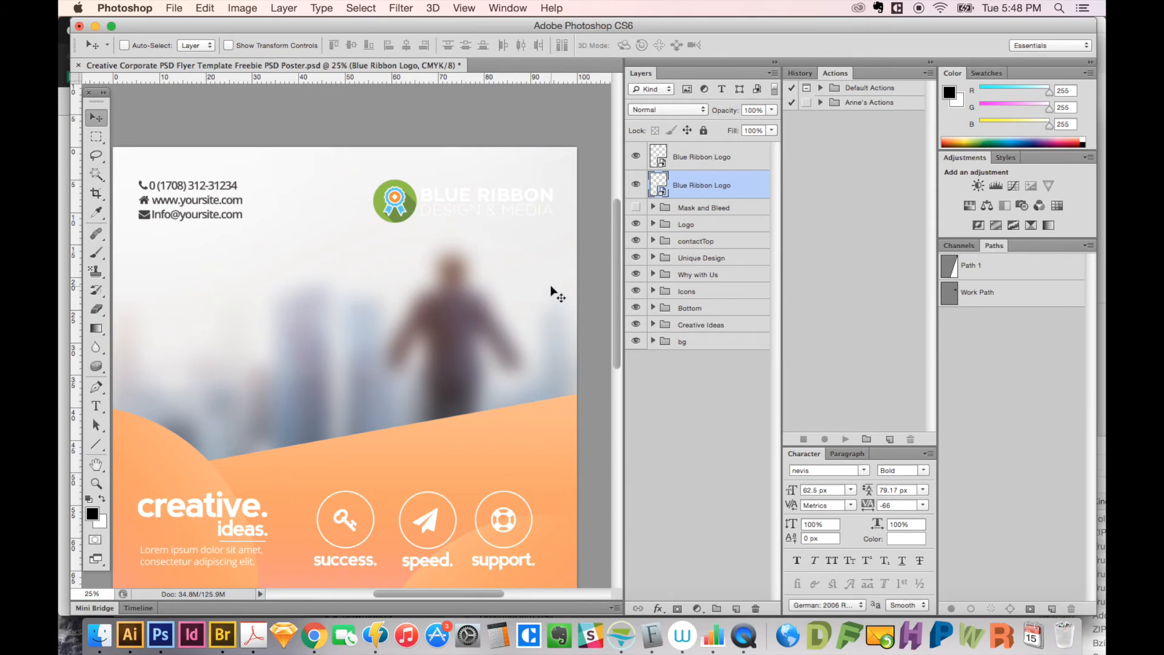
mouse_move(608, 364)
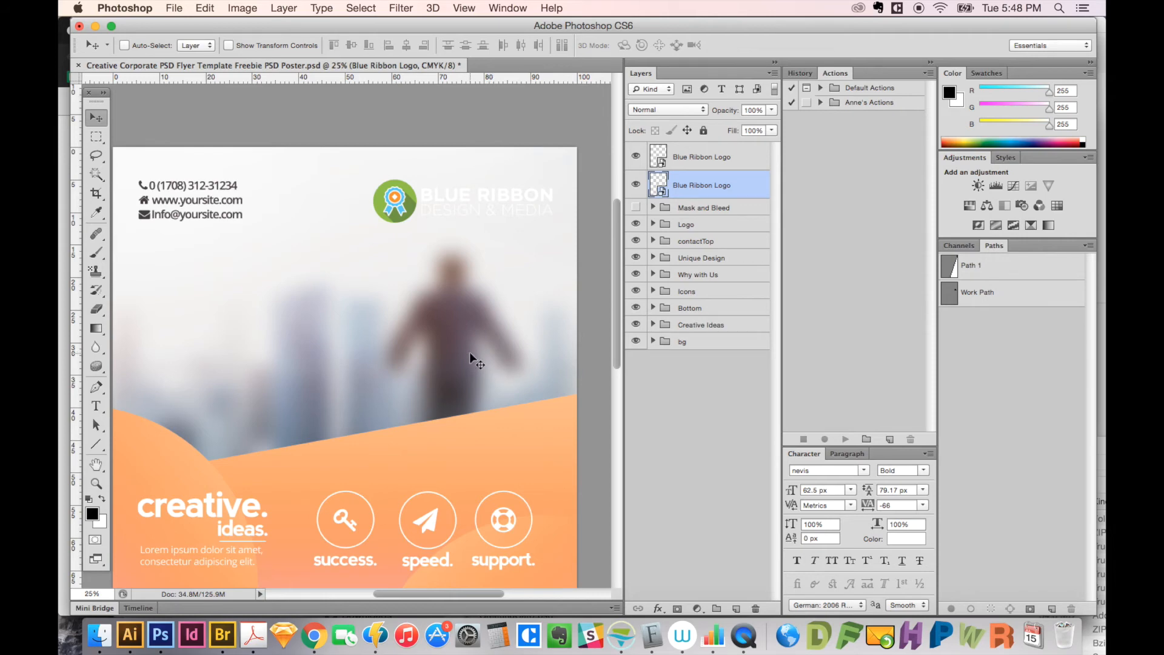
mouse_move(510, 216)
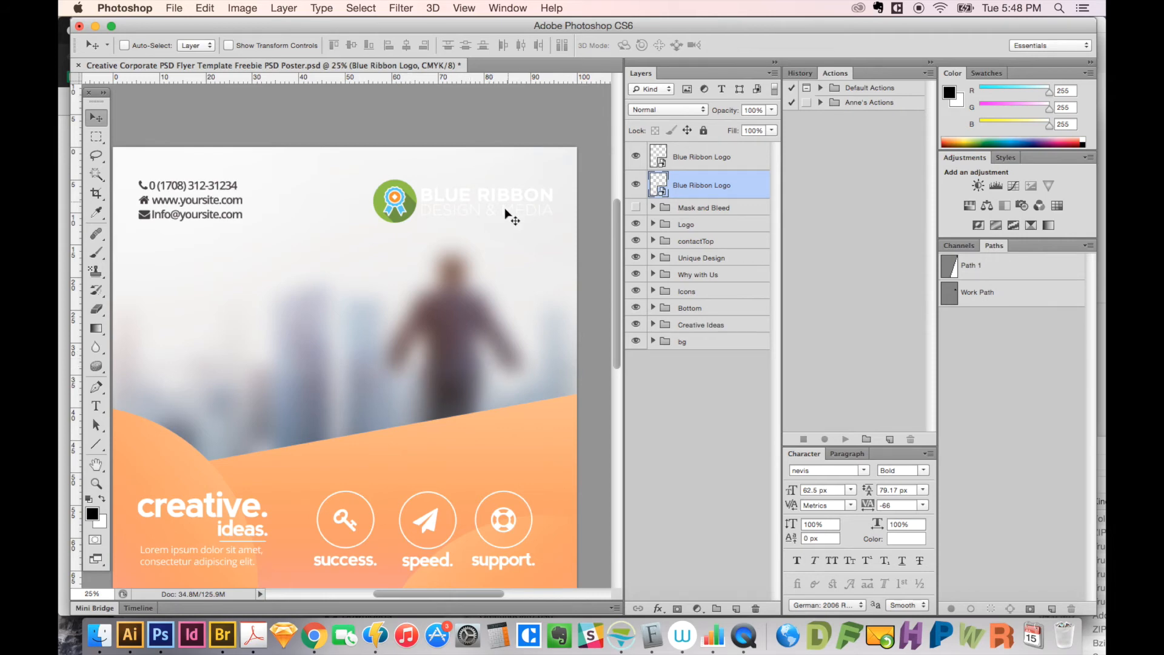
scroll(down, 3)
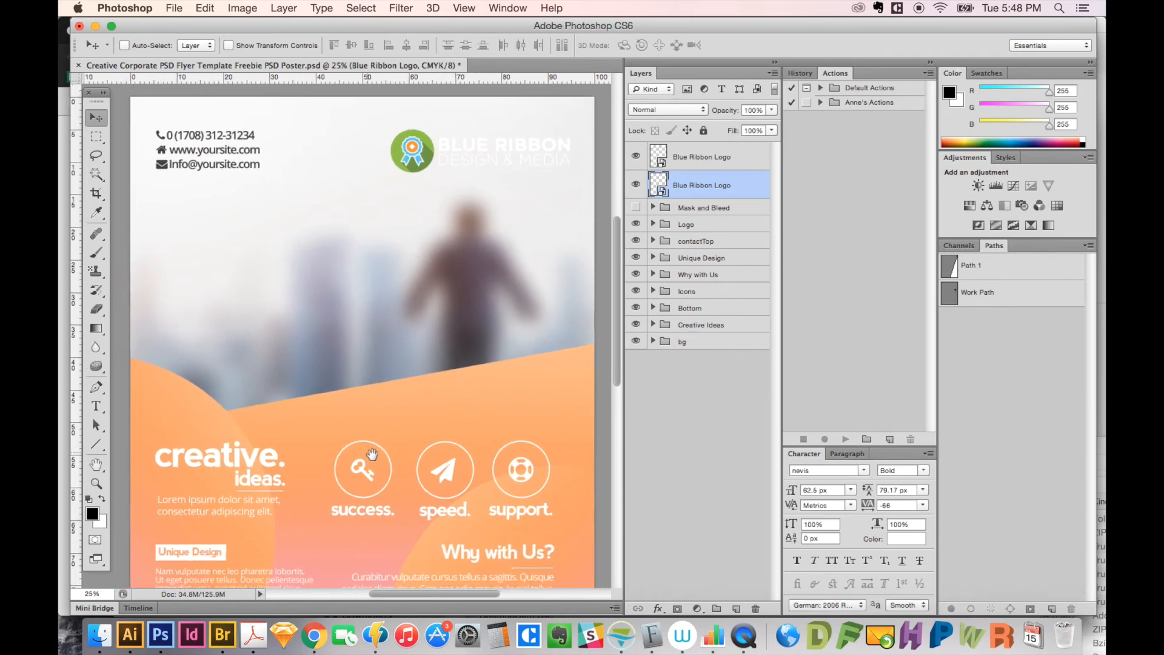
scroll(down, 3)
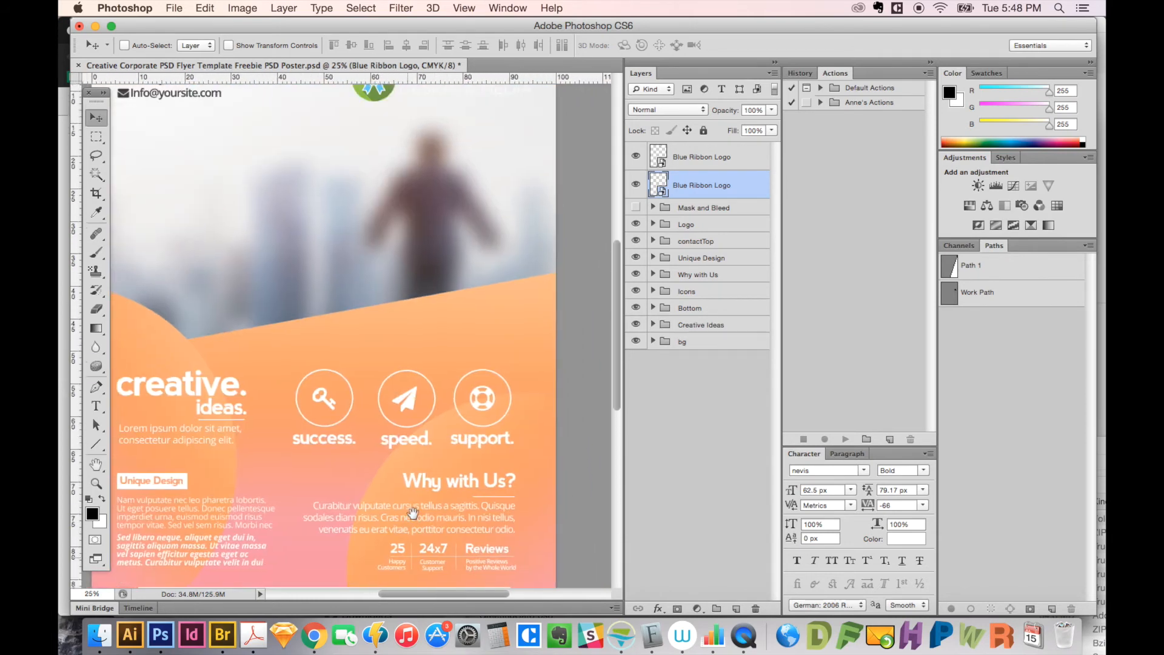
scroll(down, 3)
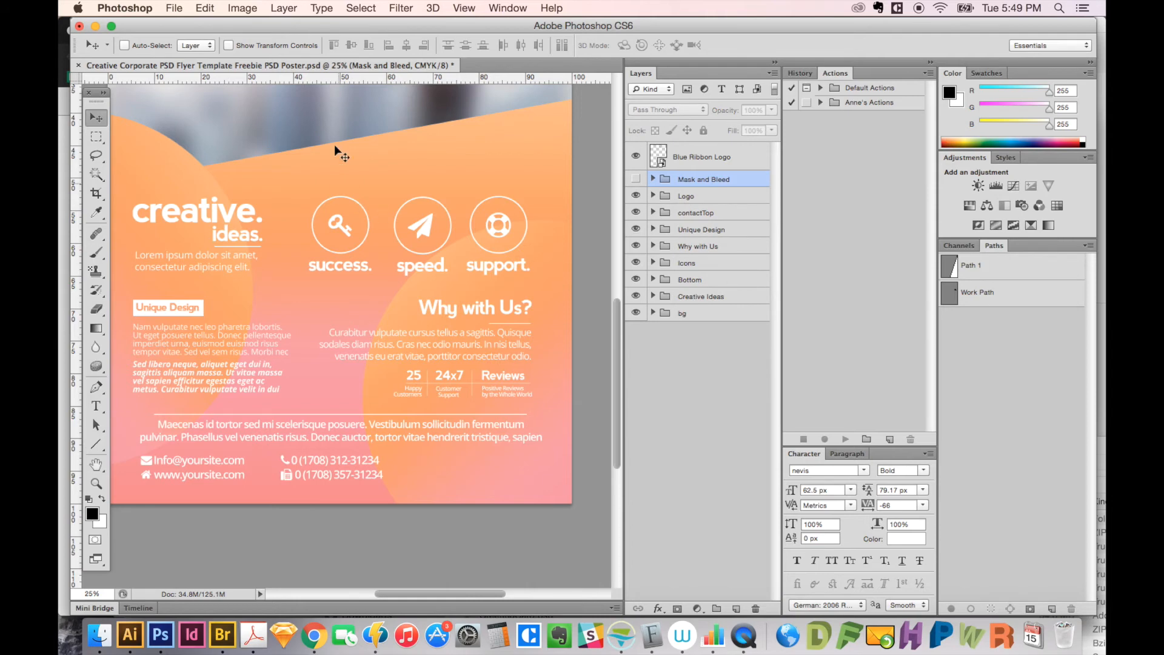
Step: Recolour the logo's text and badge paths white over a dark rectangle and select the whole logo
click(131, 634)
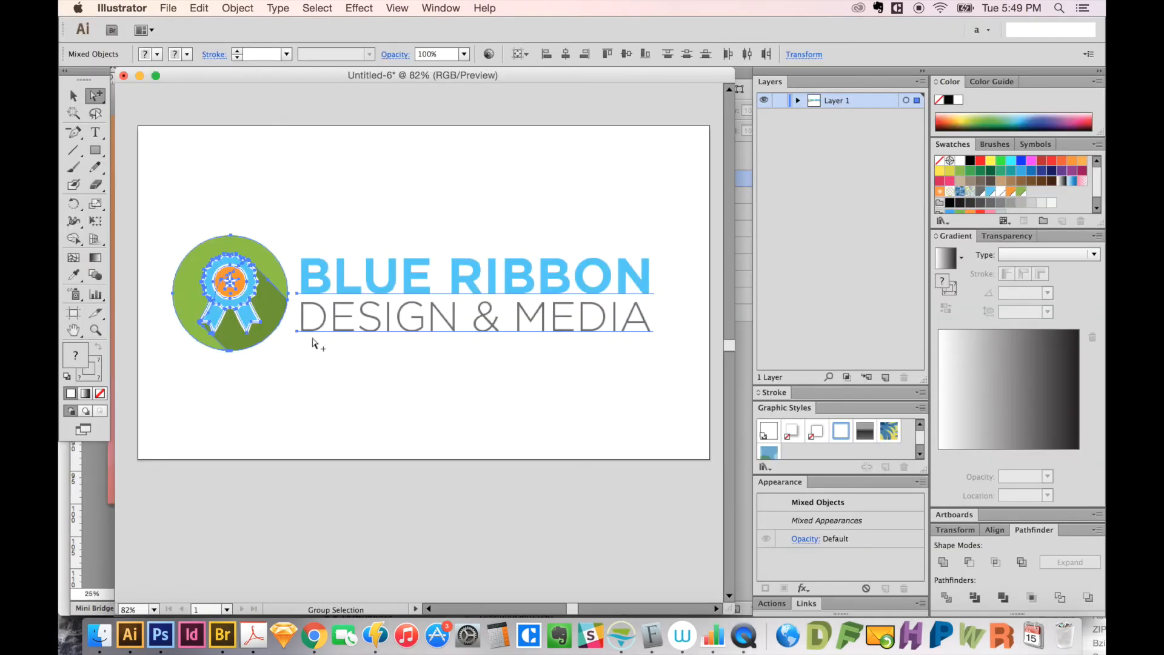
click(427, 326)
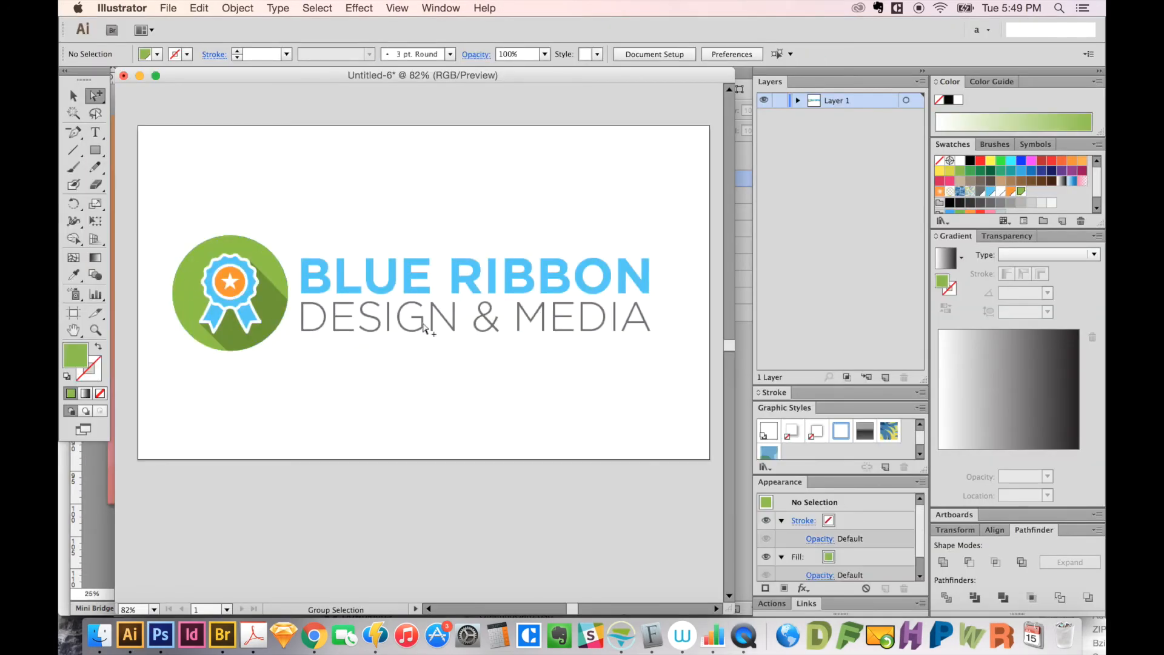
mouse_move(177, 311)
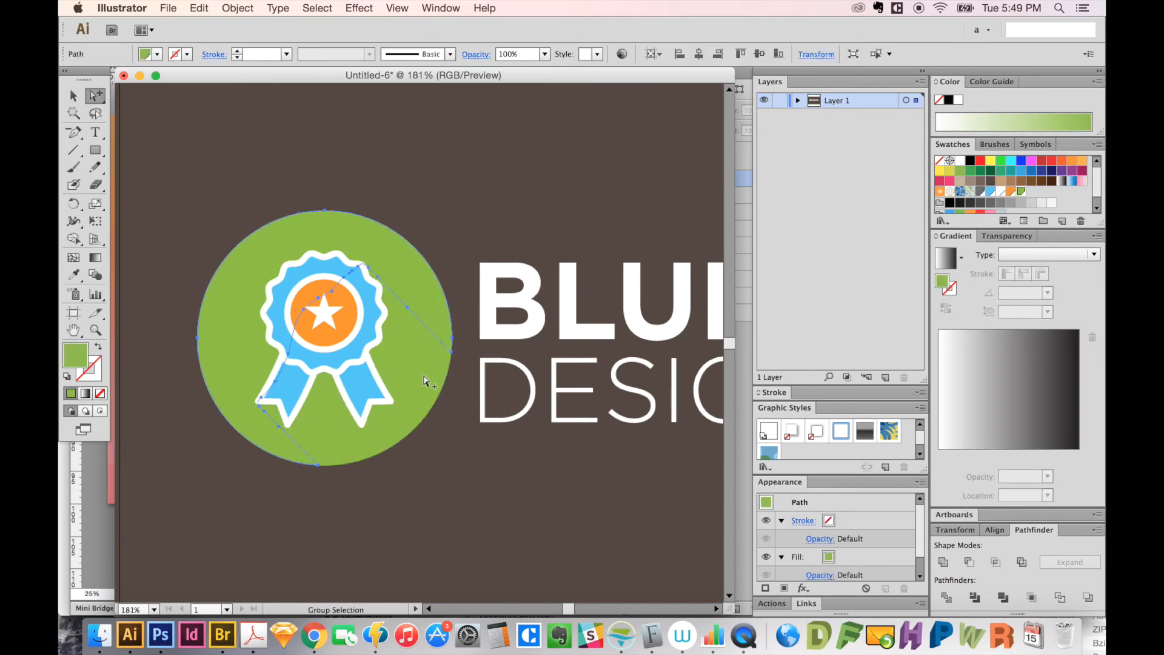
click(944, 563)
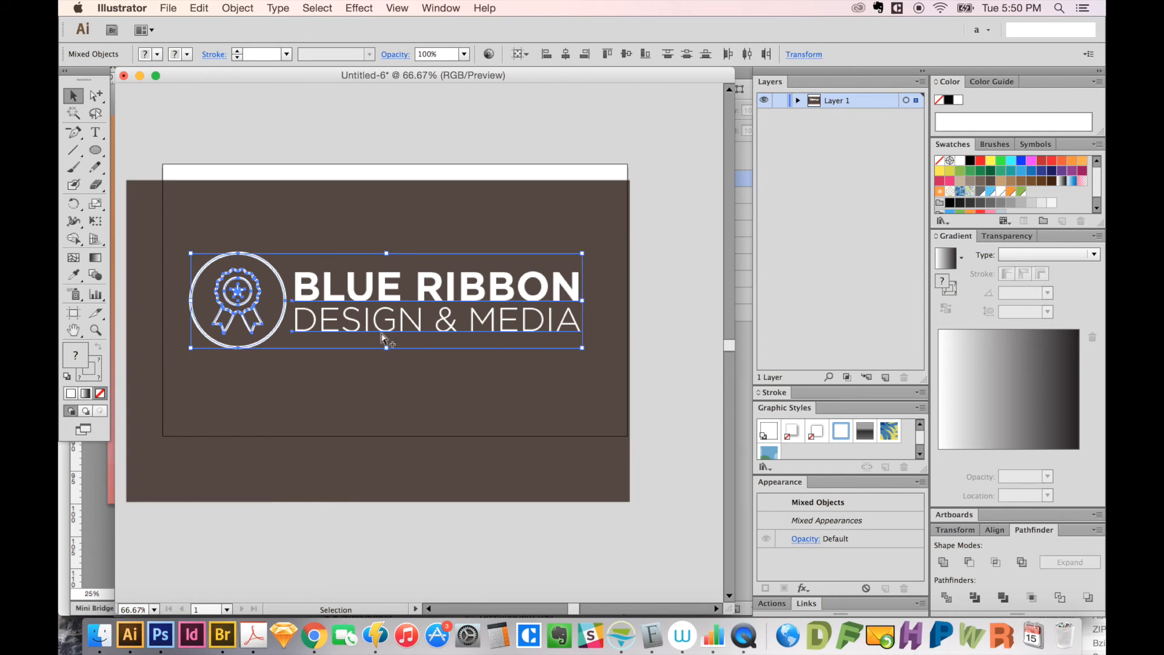
click(160, 634)
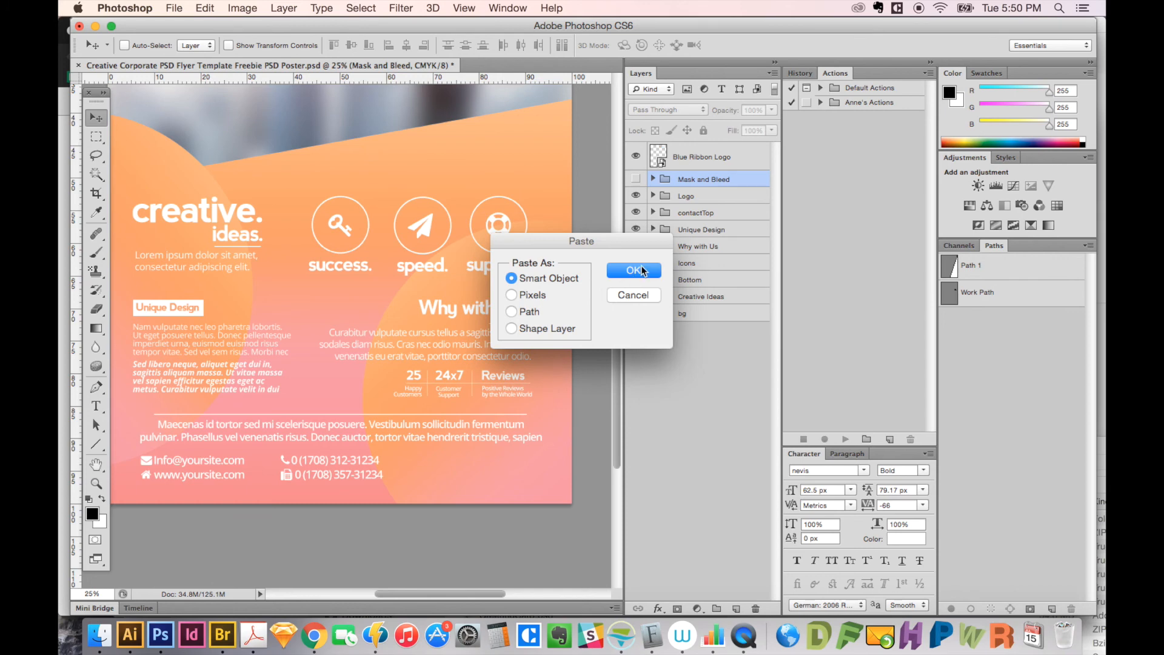
Step: Paste the white one-colour logo as a Smart Object and scale it down to about 31.7%
click(633, 269)
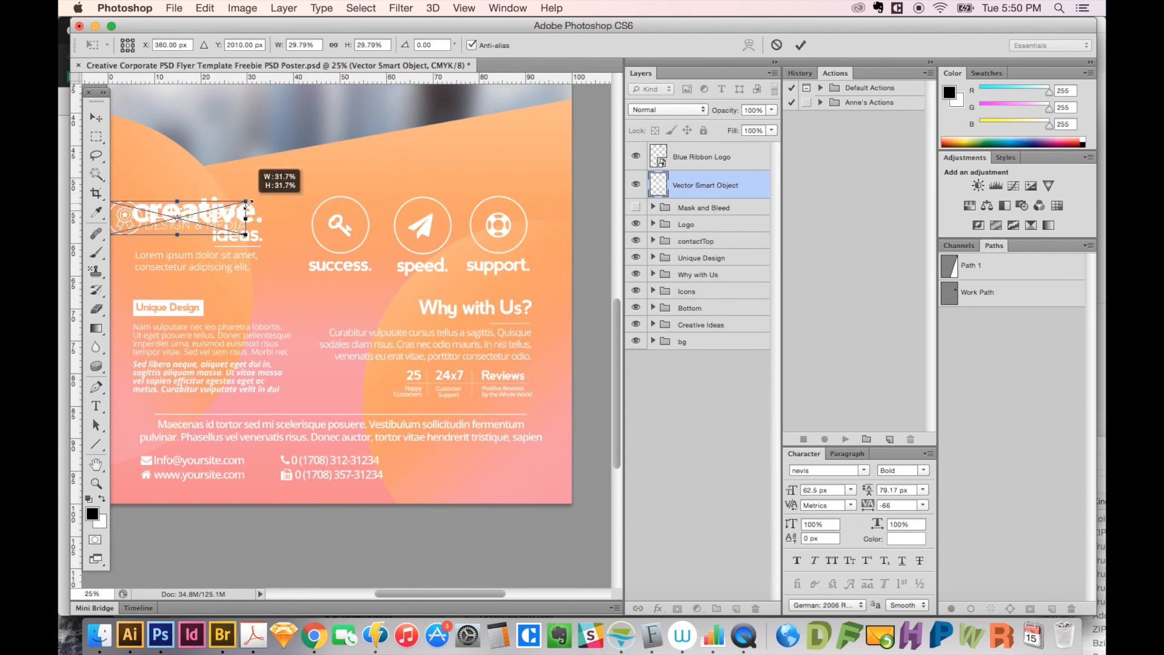
drag(186, 216, 483, 457)
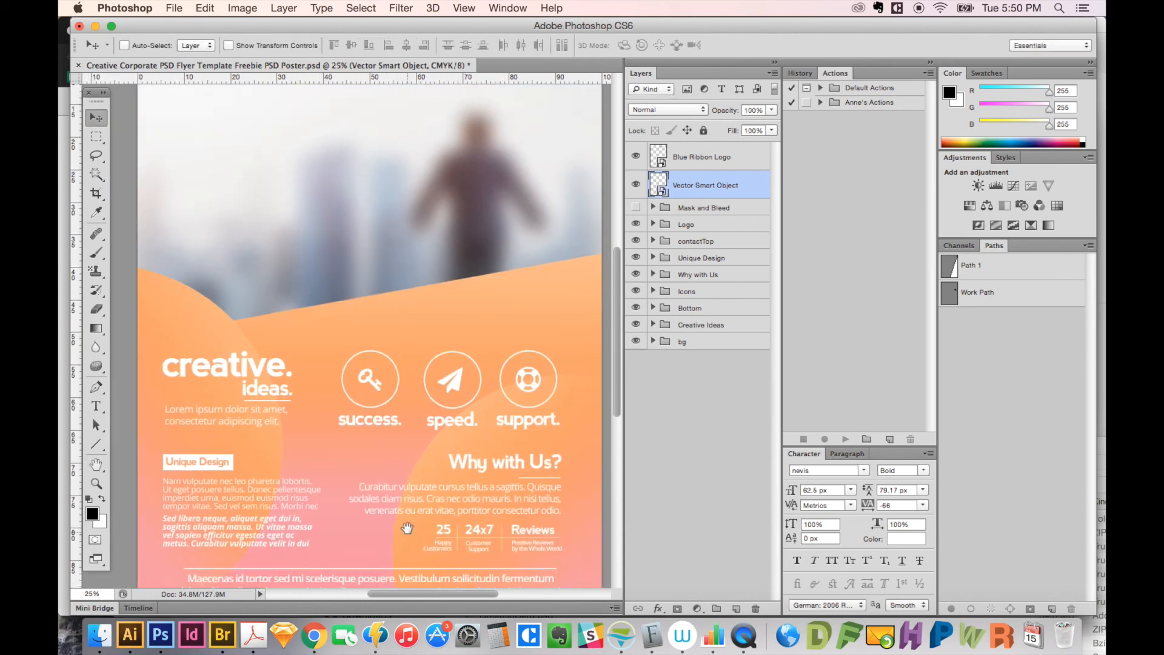
Step: Scroll down the flyer canvas to the footer where the white logo sits beside the contact details
scroll(up, 3)
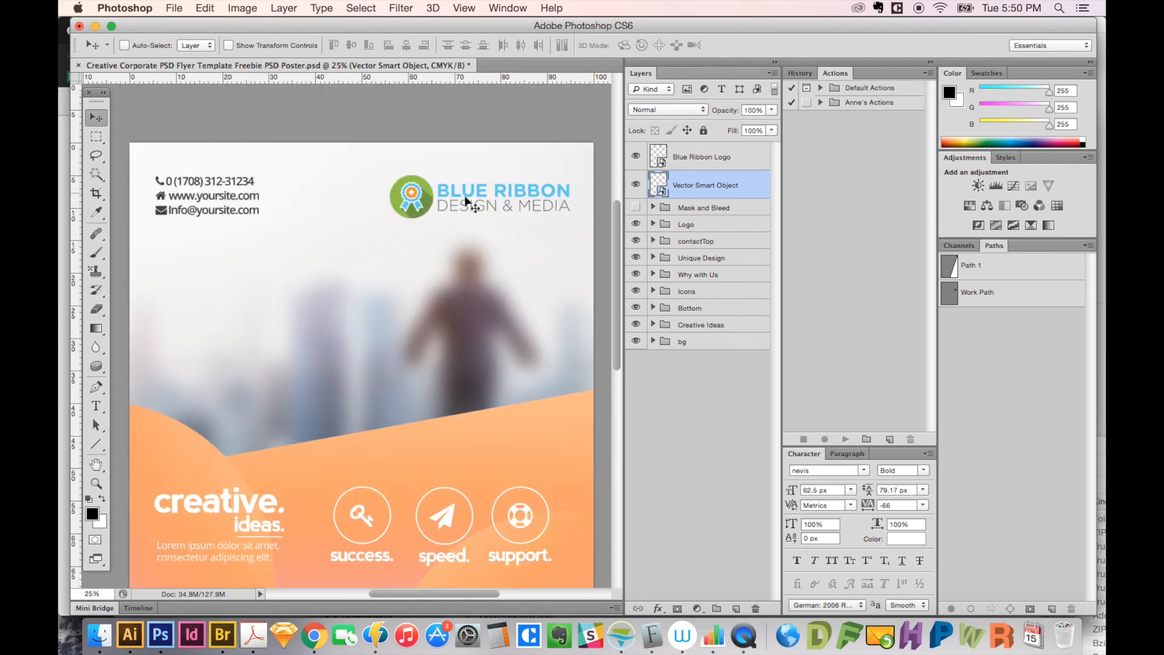
scroll(down, 3)
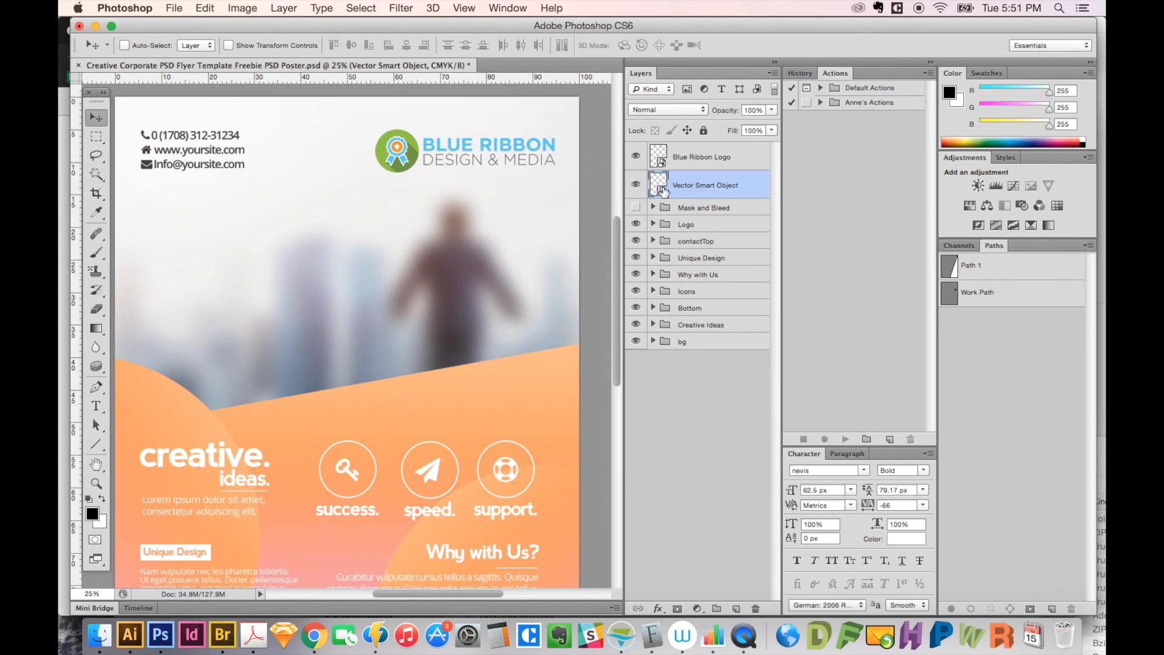
mouse_move(431, 193)
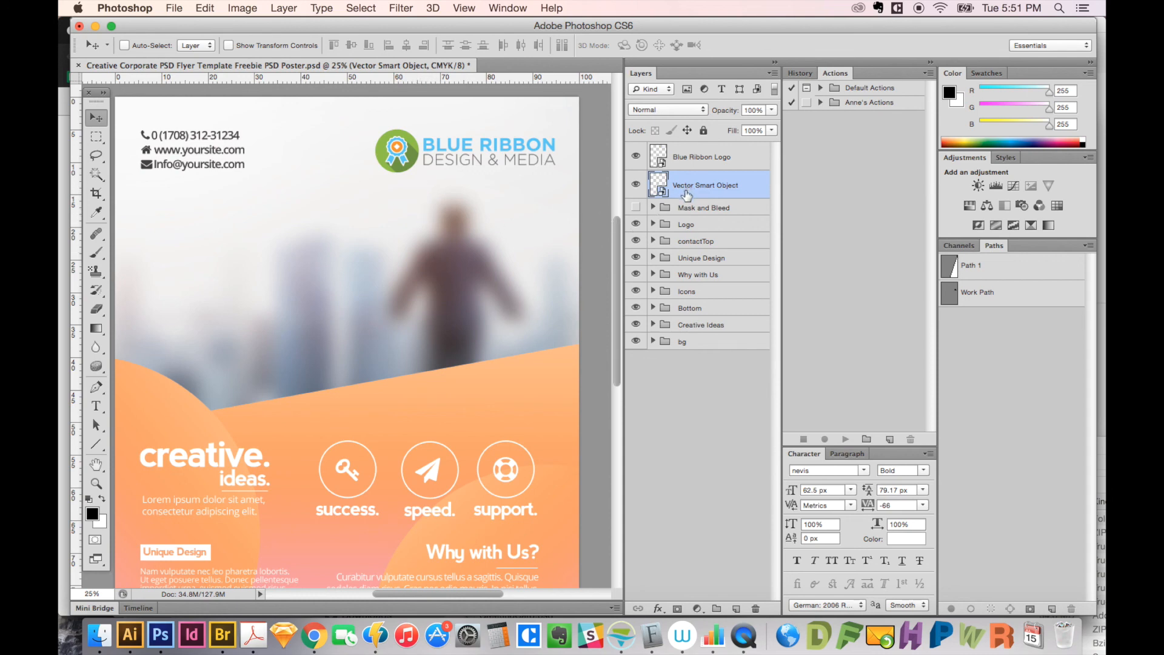
mouse_move(497, 165)
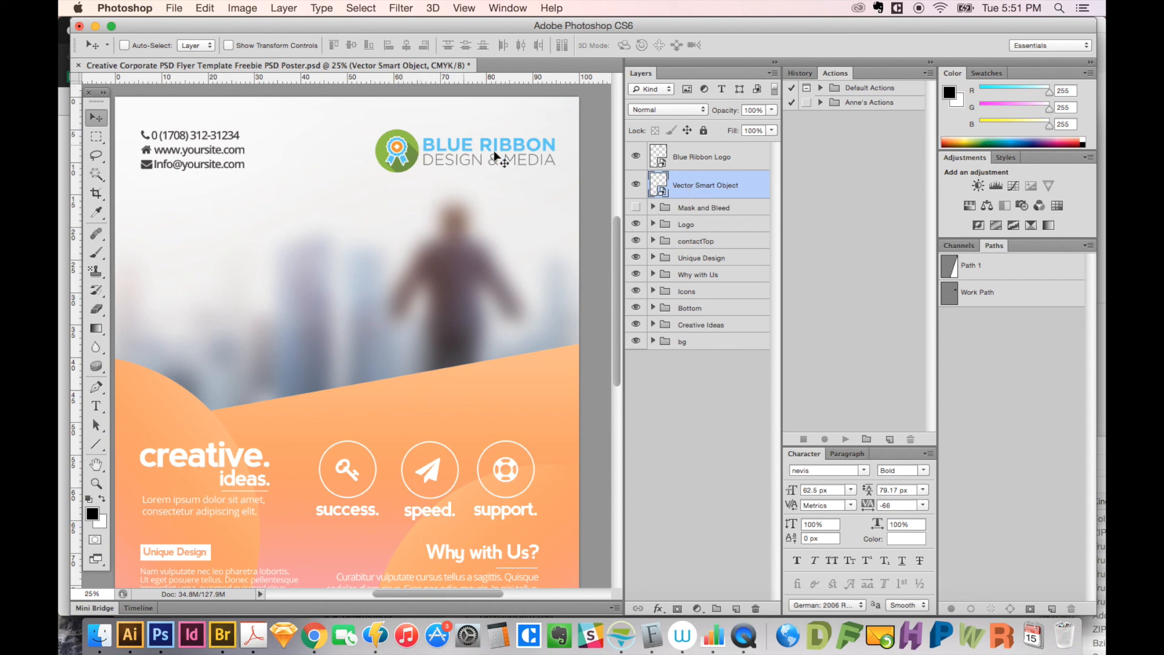
scroll(down, 3)
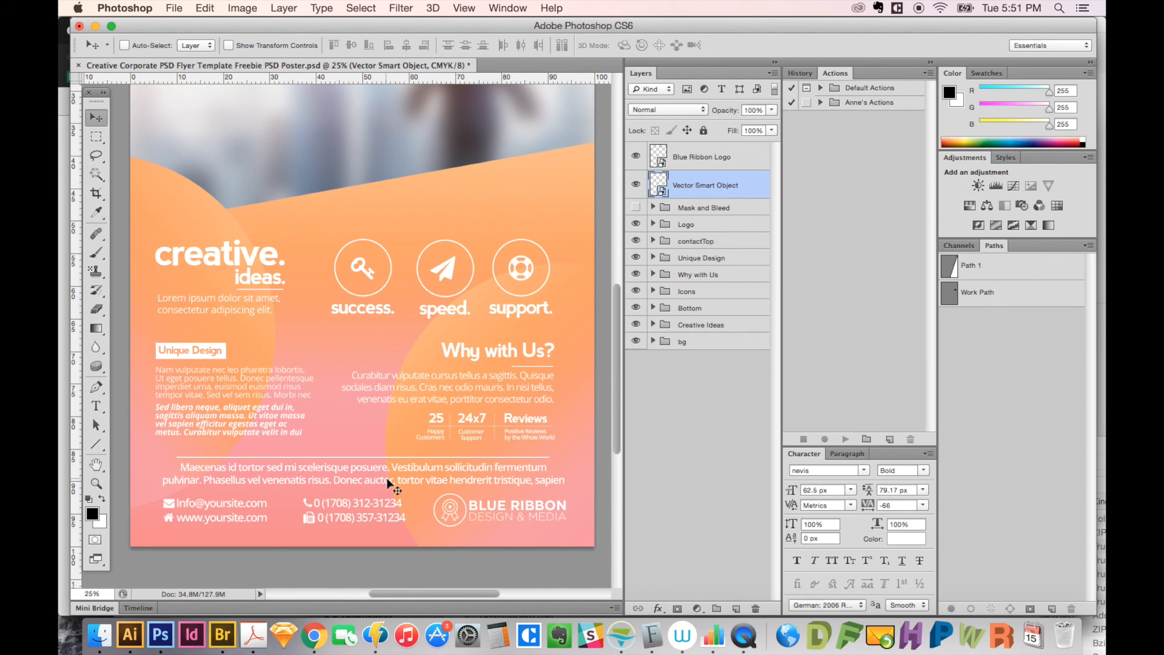
mouse_move(508, 424)
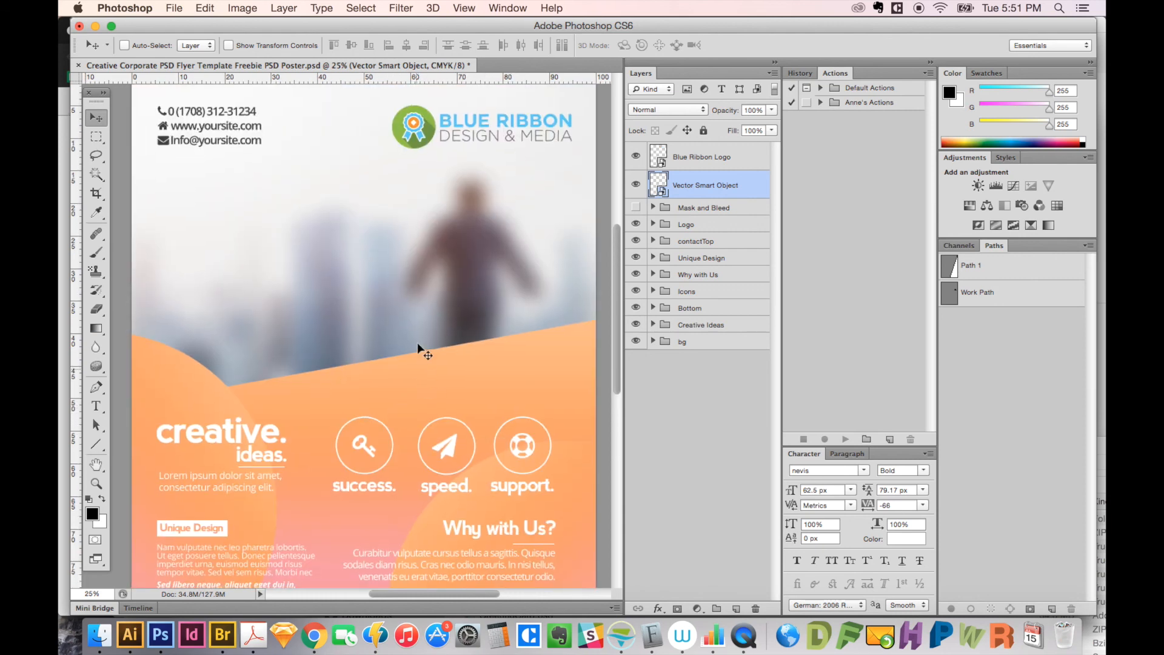
scroll(down, 3)
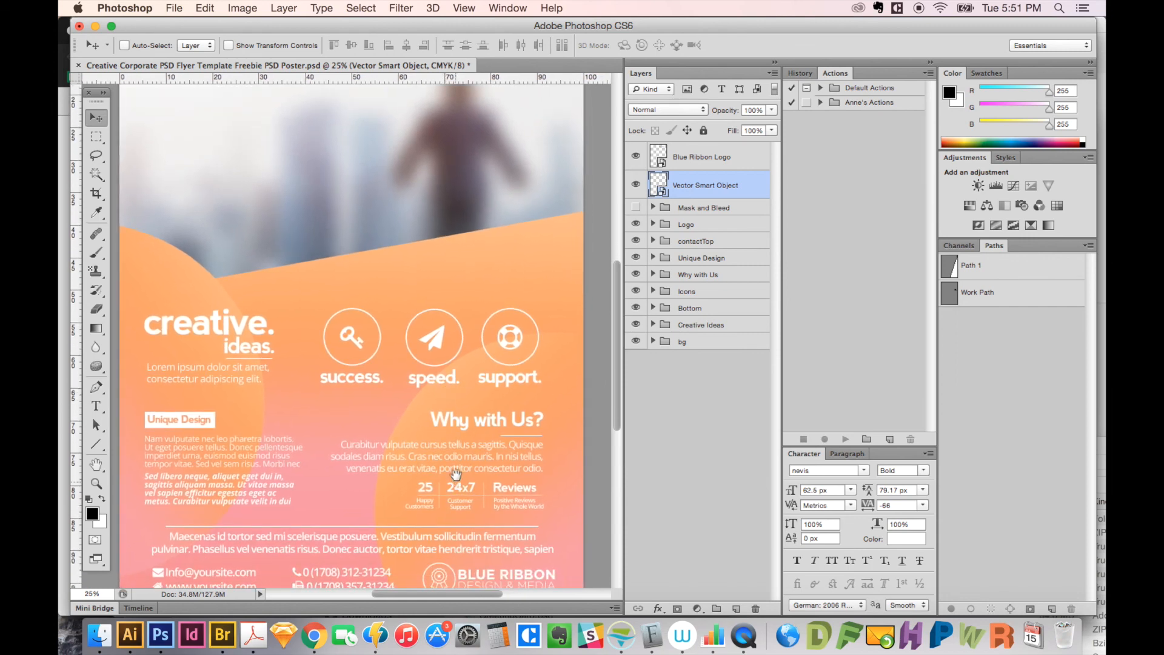
scroll(down, 3)
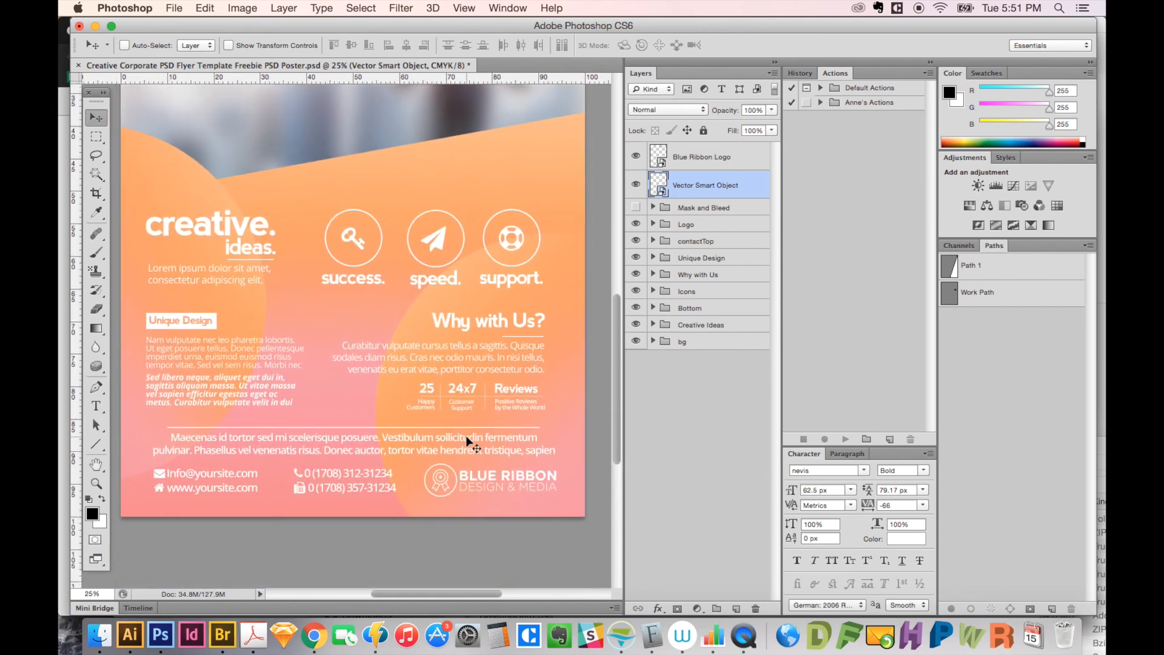
mouse_move(458, 358)
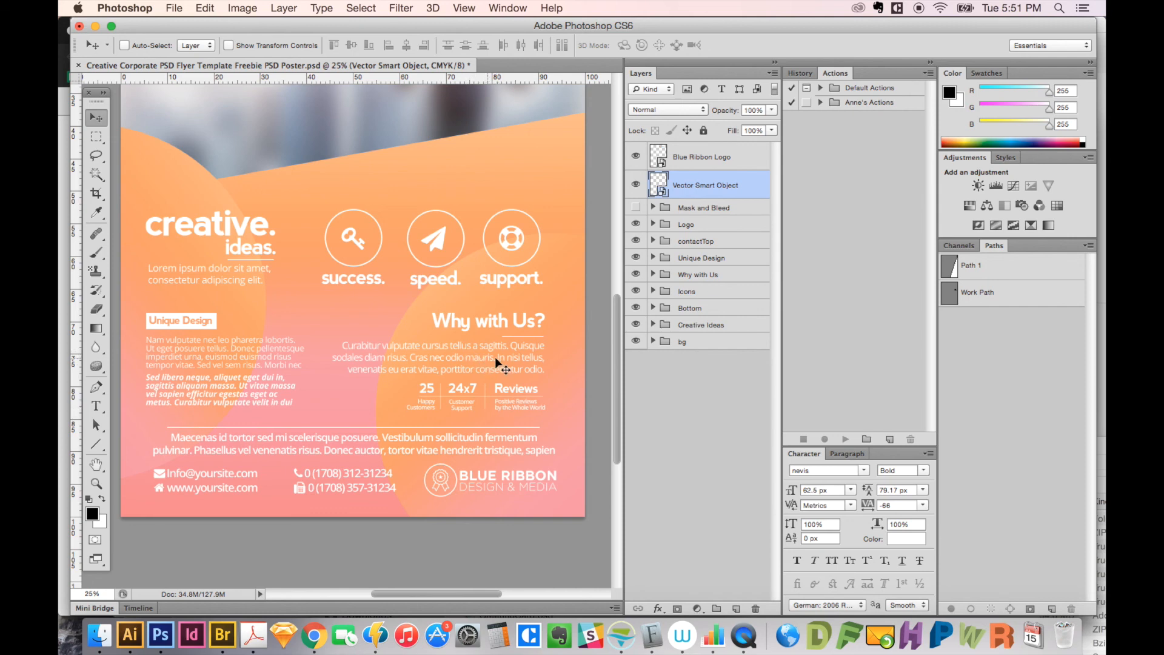
mouse_move(506, 439)
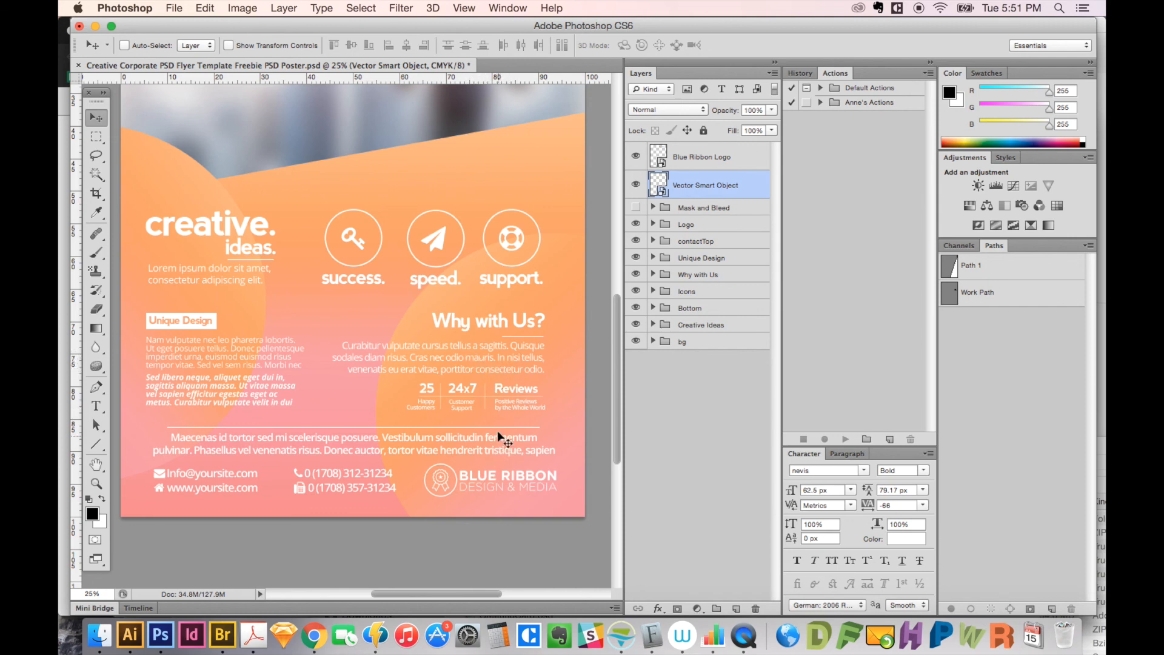
mouse_move(491, 466)
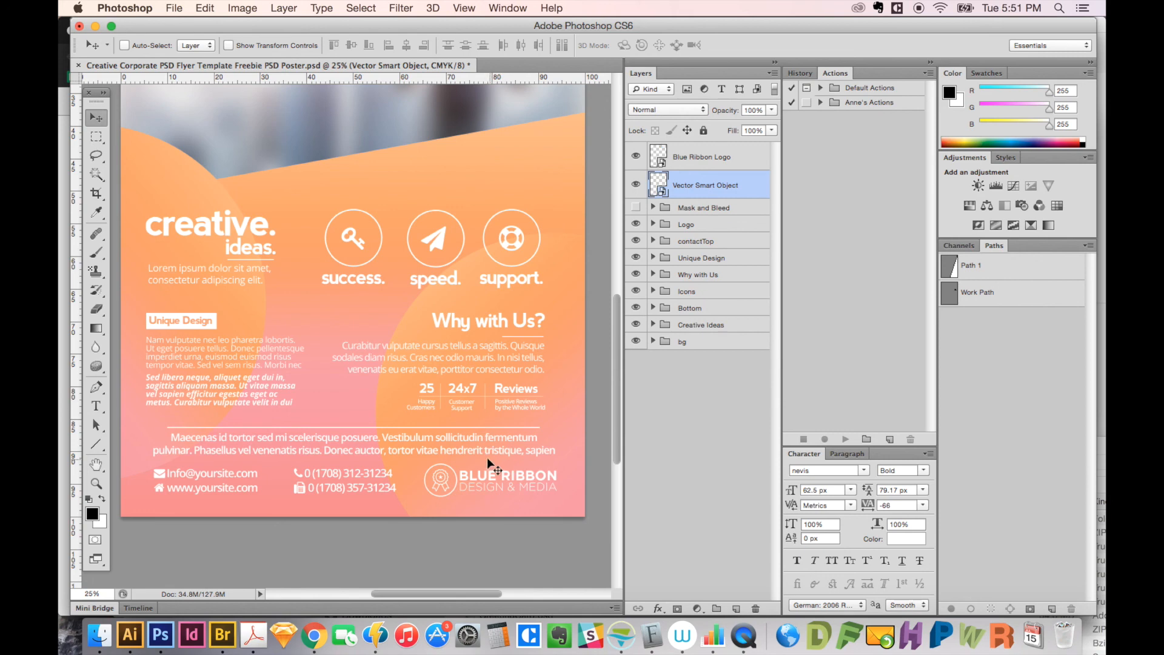